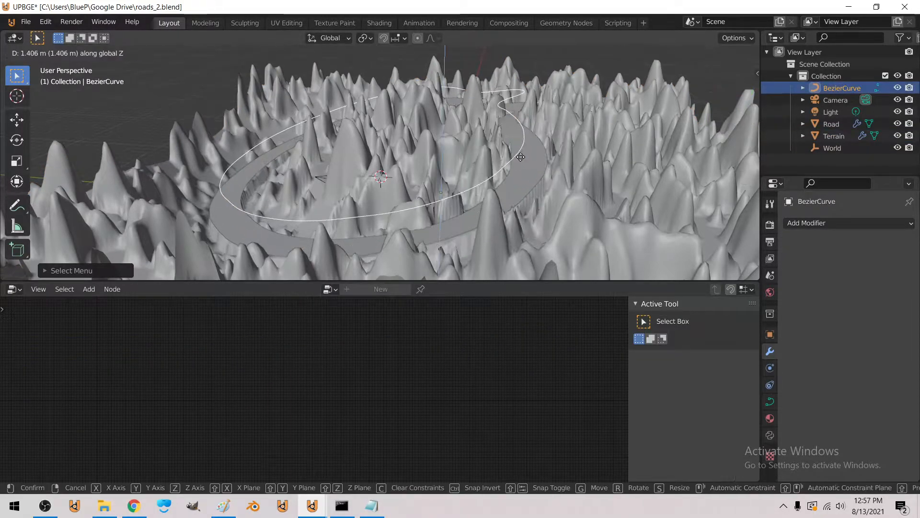
# - Start a new General scene and add a plane, enlarged and subdivided into a 4,096-face grid
pyautogui.press('Tab')
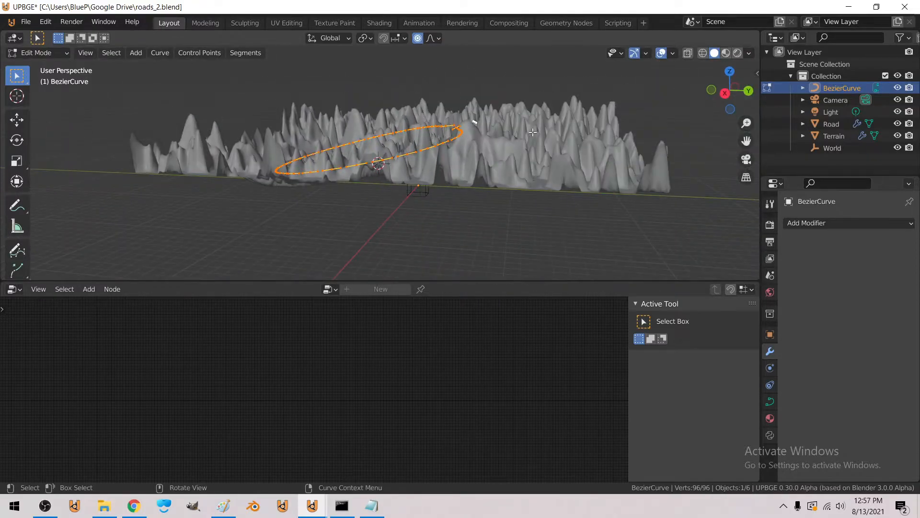
pyautogui.press('s')
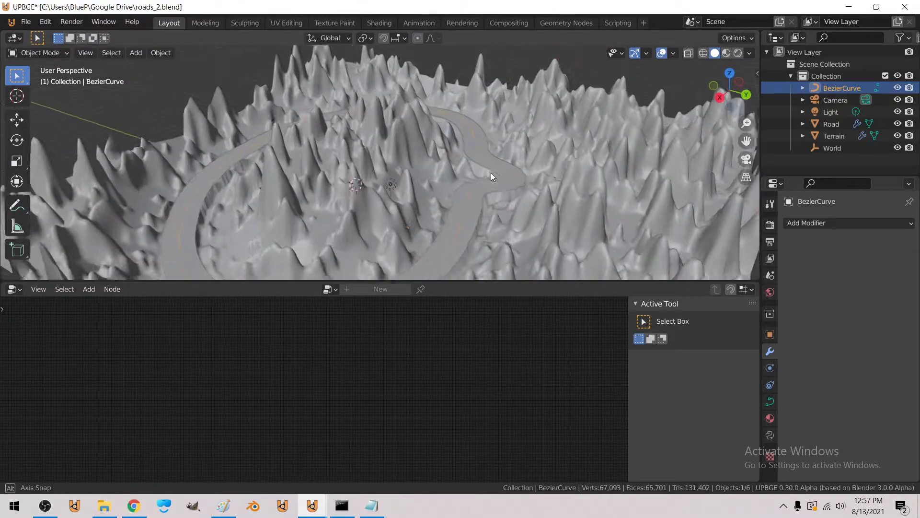
pyautogui.click(26, 22)
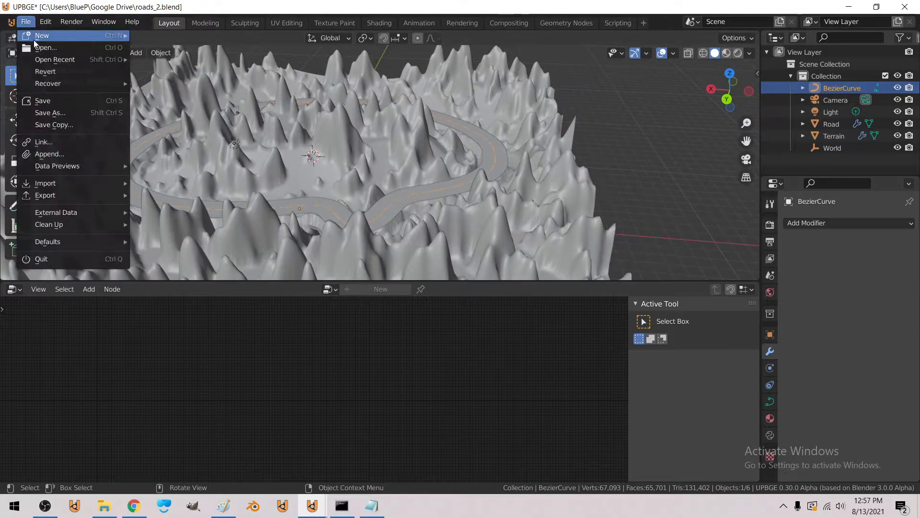
pyautogui.click(41, 35)
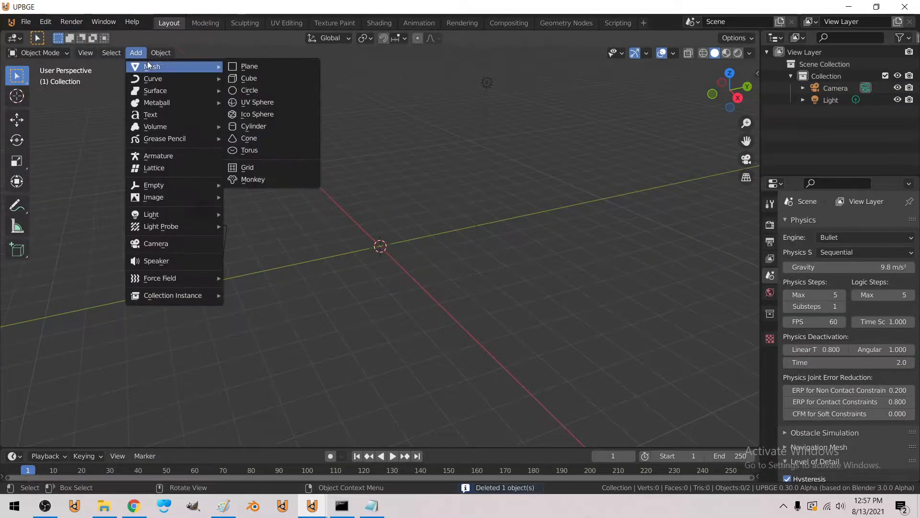
pyautogui.click(249, 66)
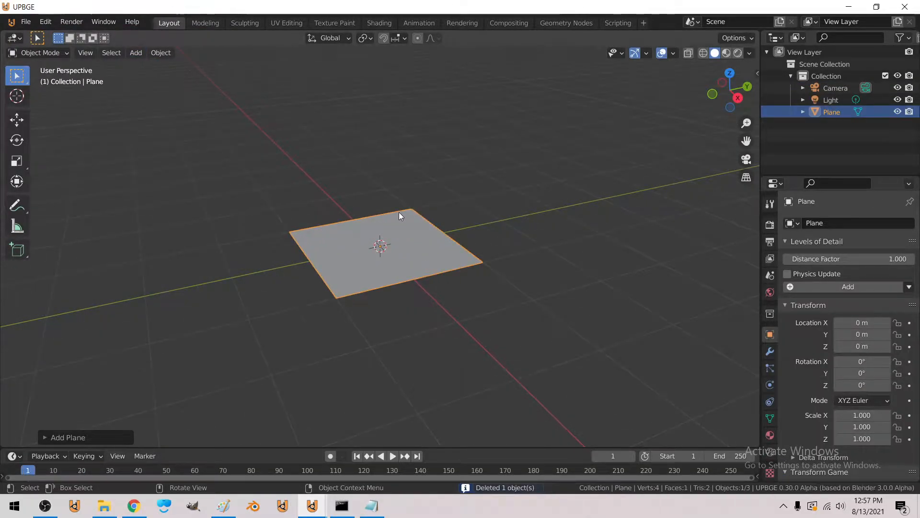
pyautogui.press('Tab')
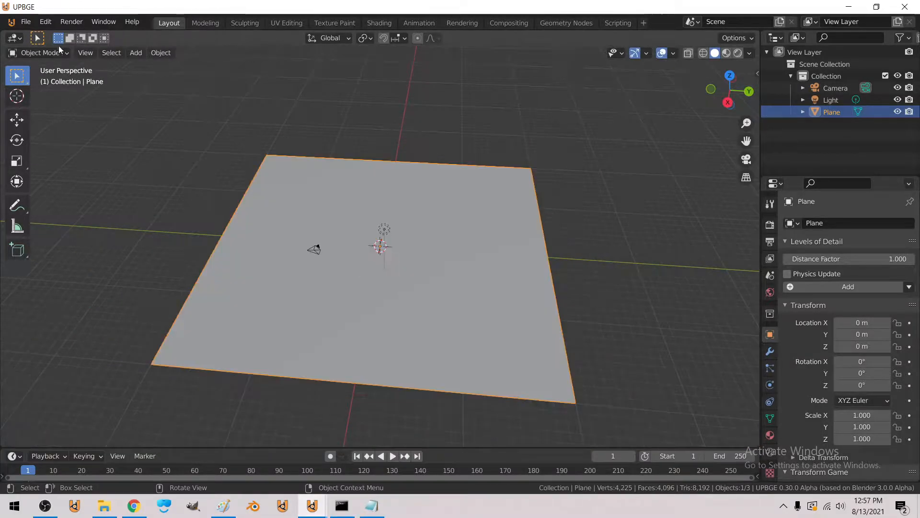
# - Add a scaled Bezier curve across the grid and a small shrunken Plane.001 at the centre
pyautogui.click(136, 52)
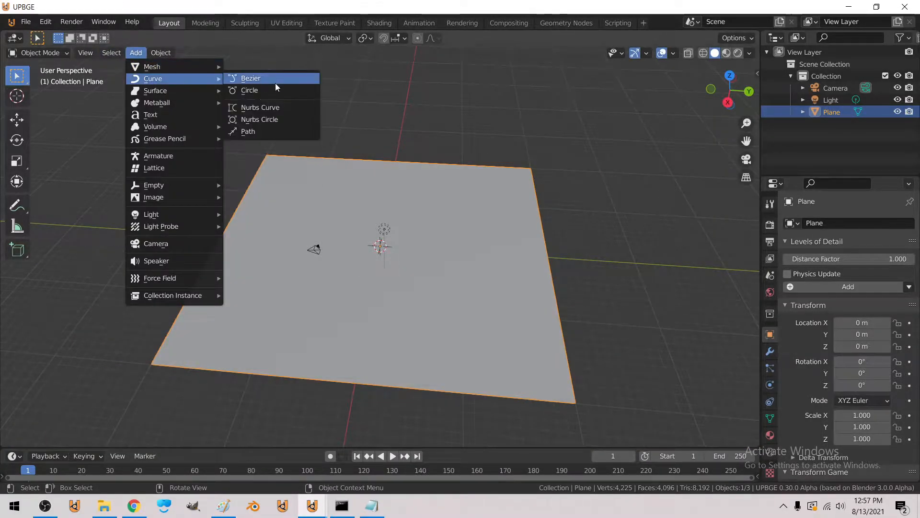
pyautogui.click(250, 78)
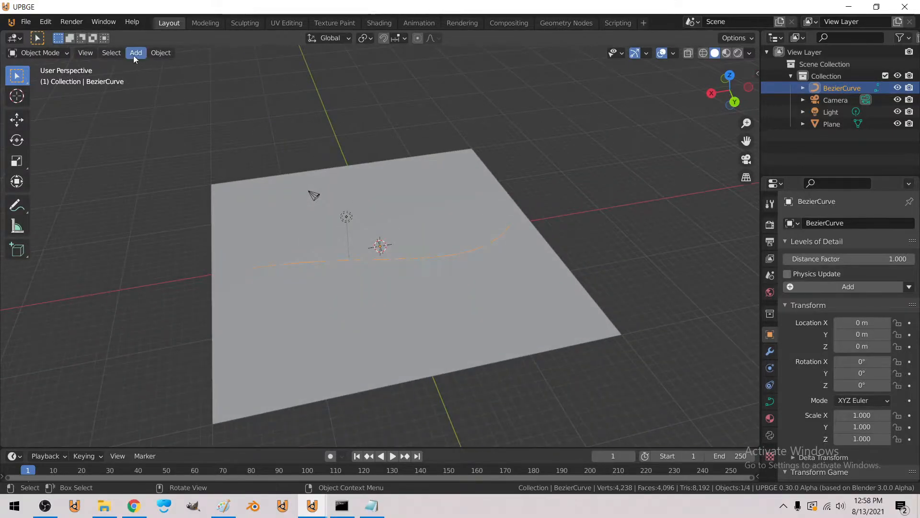
pyautogui.click(136, 52)
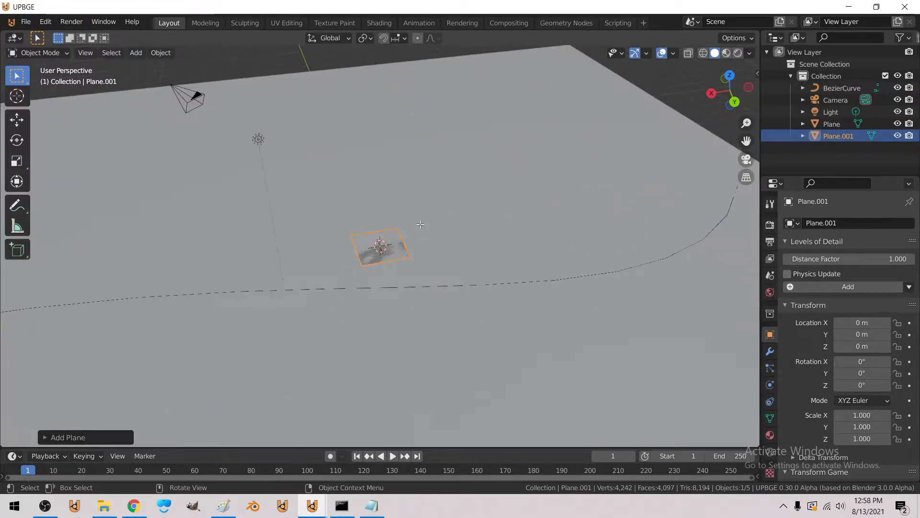
pyautogui.press('s')
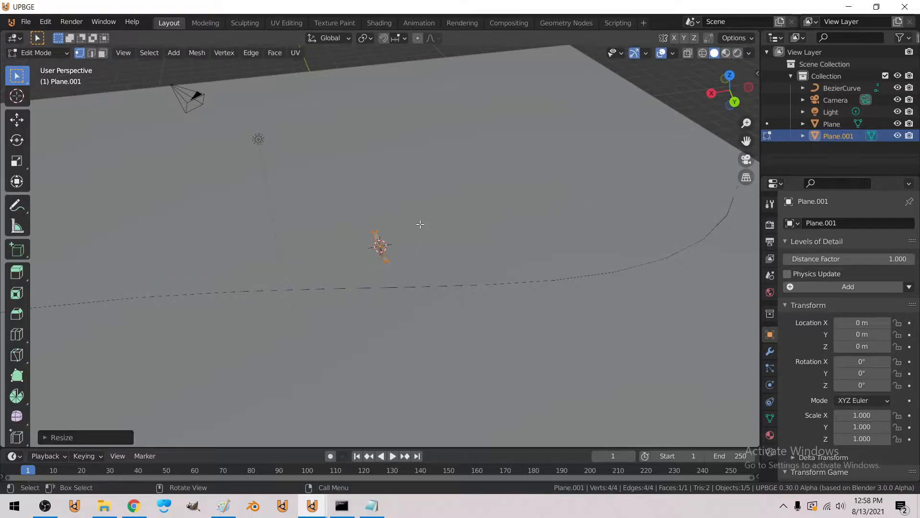
pyautogui.press('Tab')
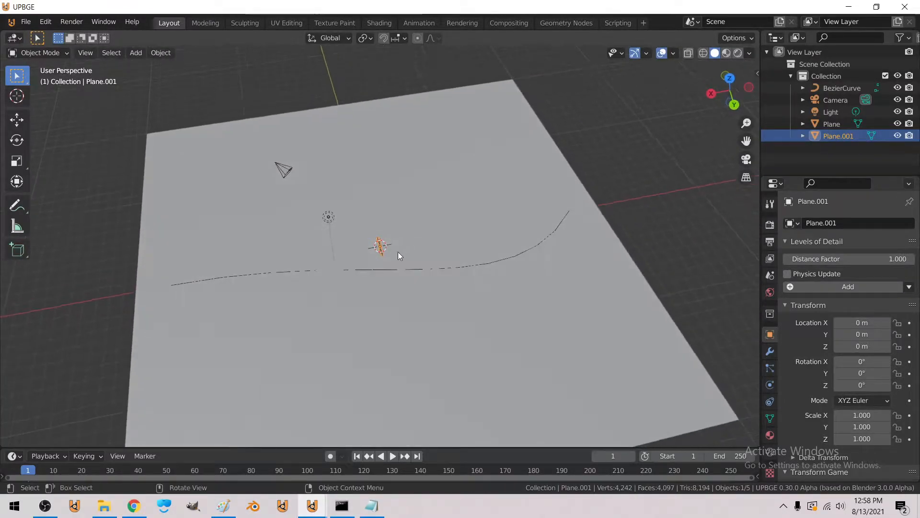
# - Give Plane.001 an Array modifier with Fit Type Fit Curve using BezierCurve
pyautogui.click(807, 222)
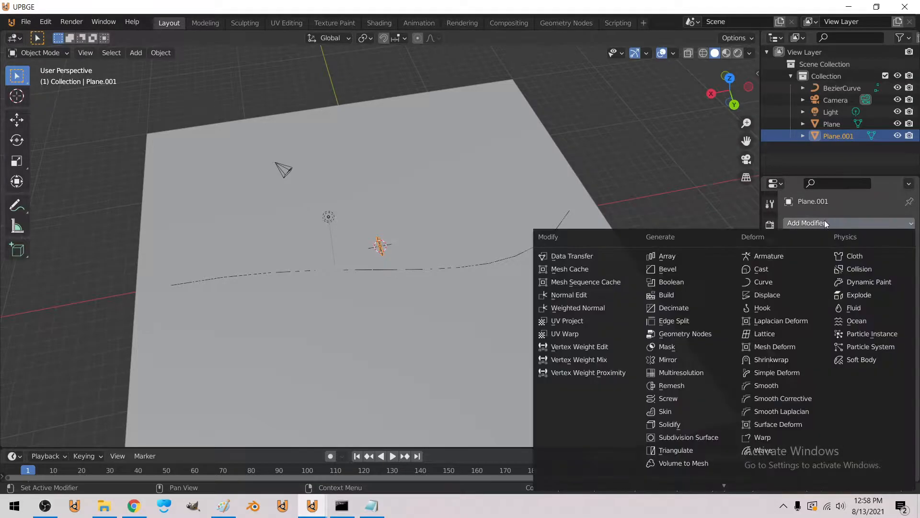
pyautogui.click(667, 256)
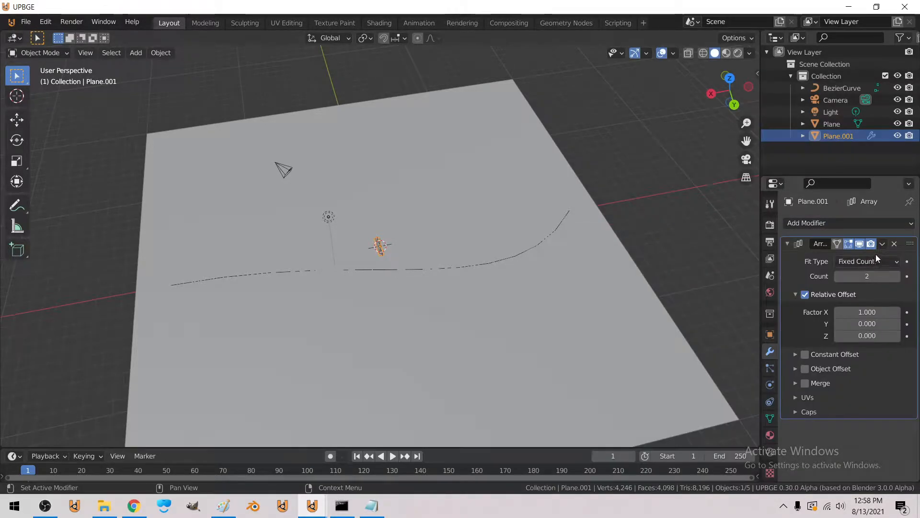
pyautogui.click(867, 261)
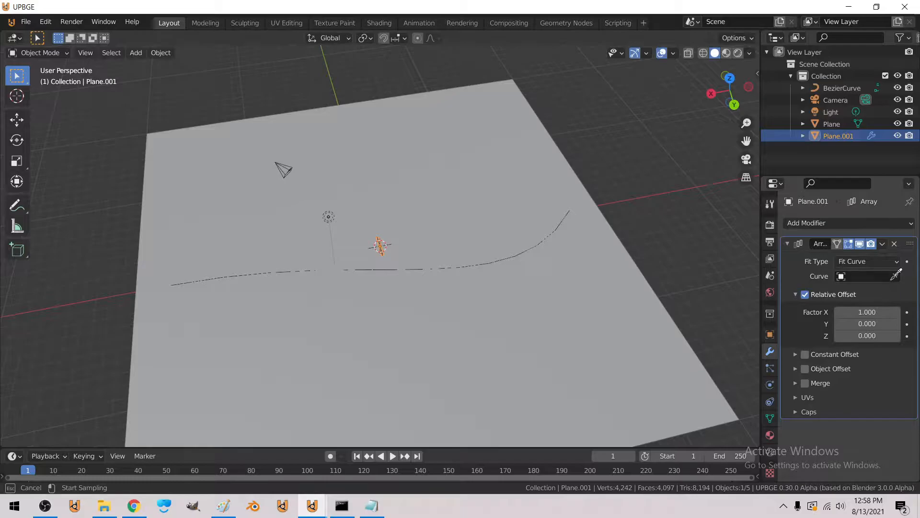
pyautogui.click(840, 276)
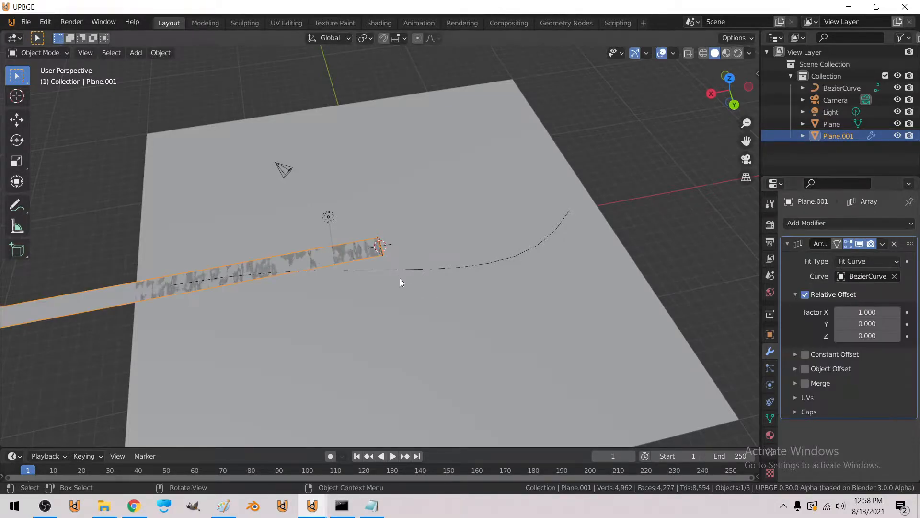
# - Add a Curve modifier bending the strip along BezierCurve, then tweak the curve's points
pyautogui.click(812, 223)
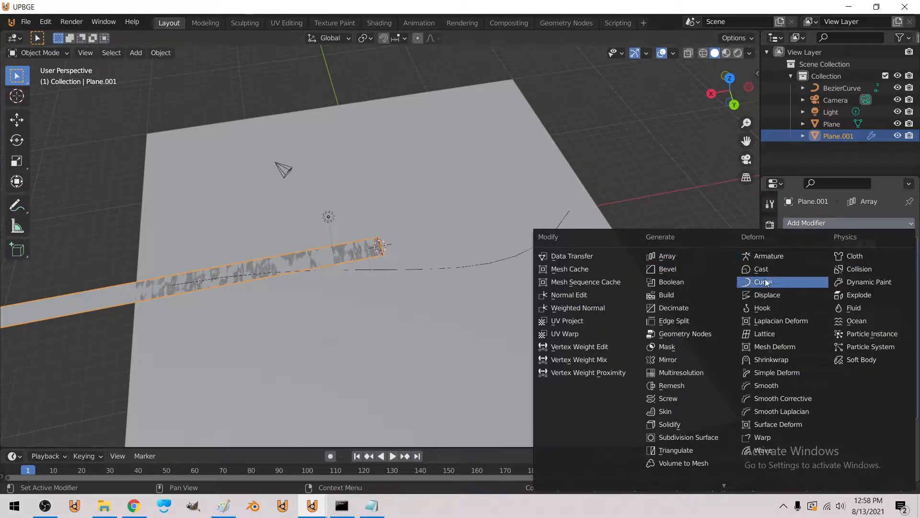
pyautogui.click(764, 282)
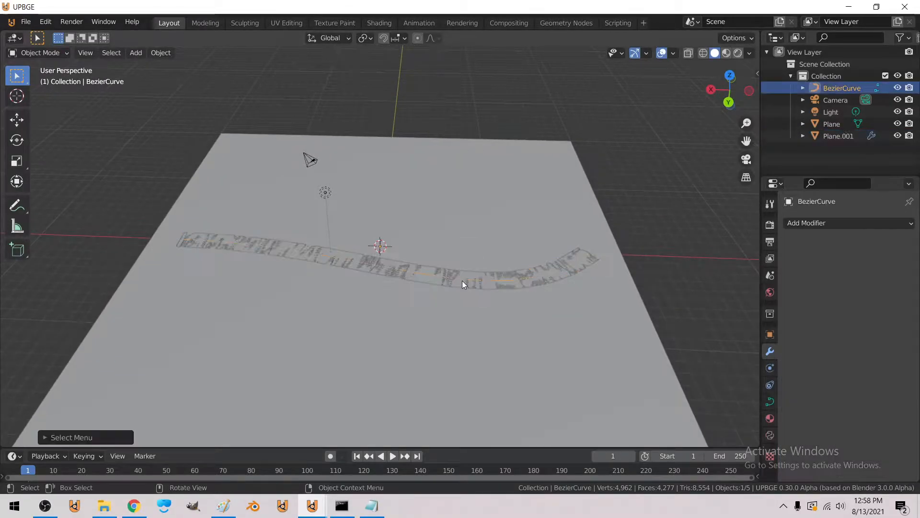
pyautogui.press('Tab')
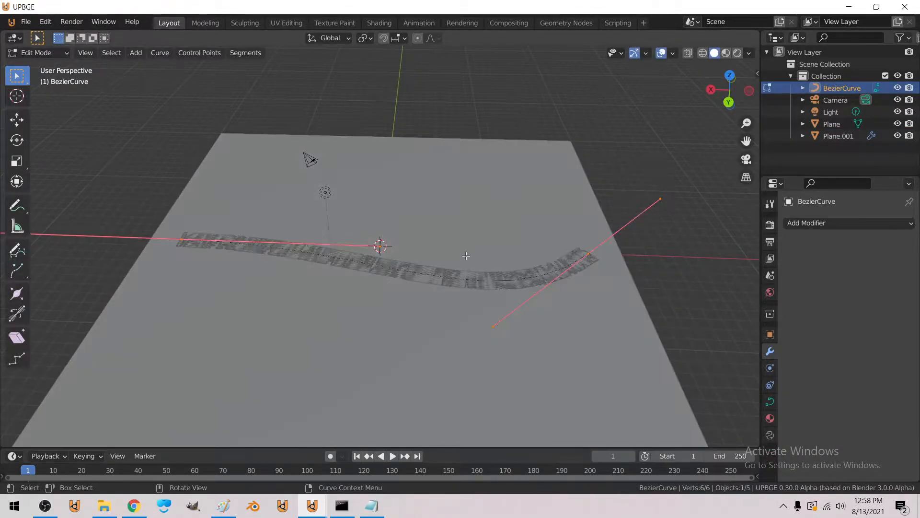
pyautogui.press('Tab')
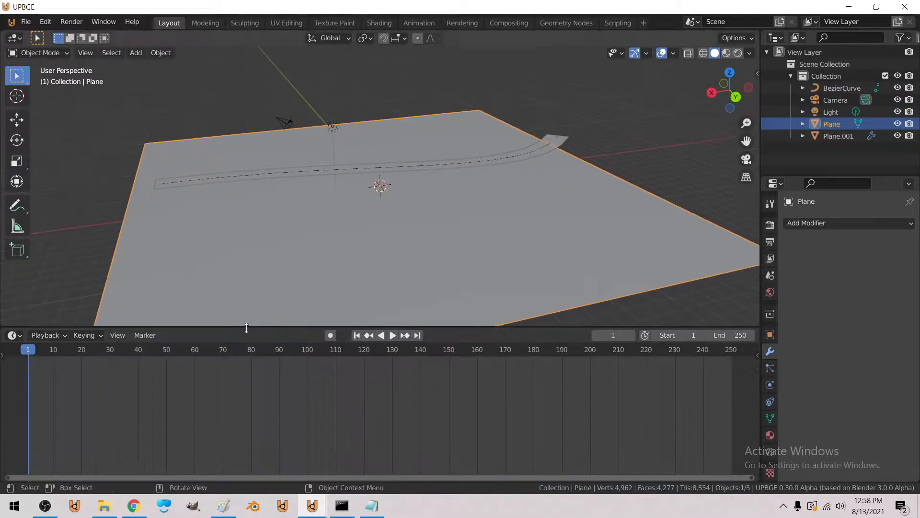
# - Turn the lower area into the Geometry Node Editor with a new node tree for the big plane
pyautogui.click(11, 334)
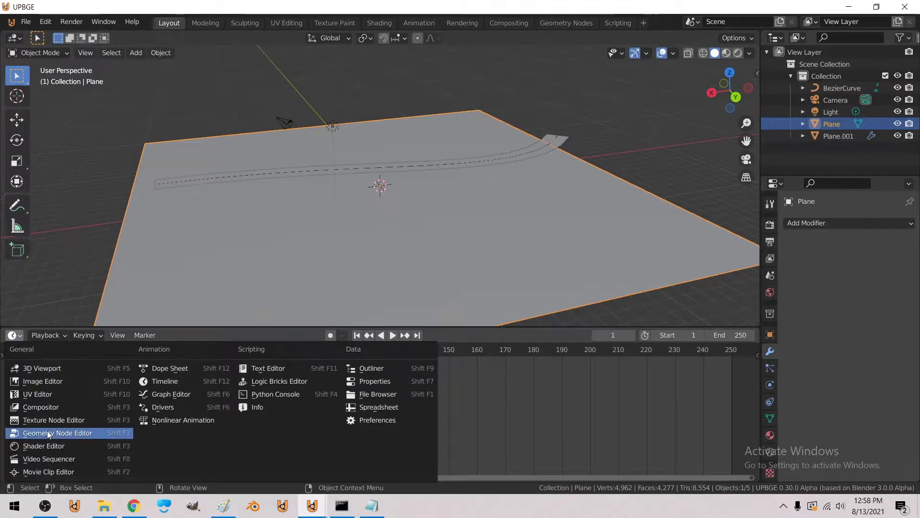
pyautogui.click(57, 432)
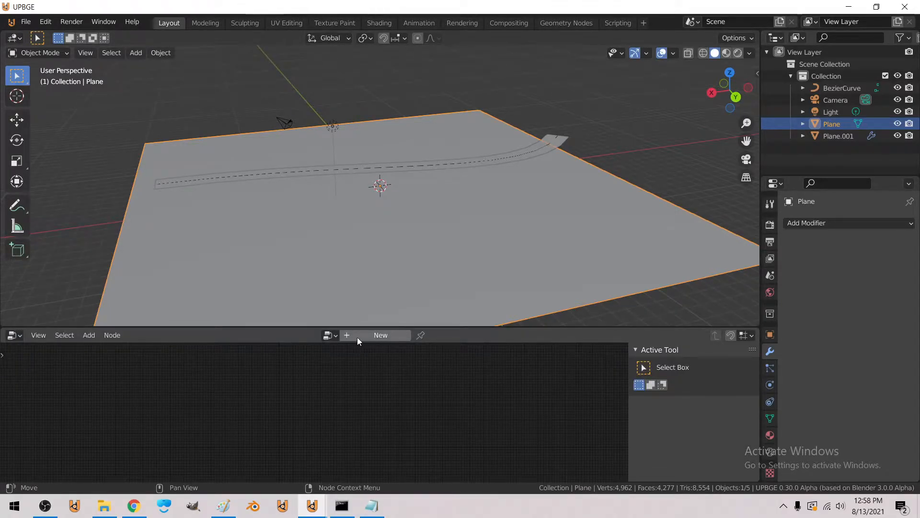
pyautogui.click(380, 334)
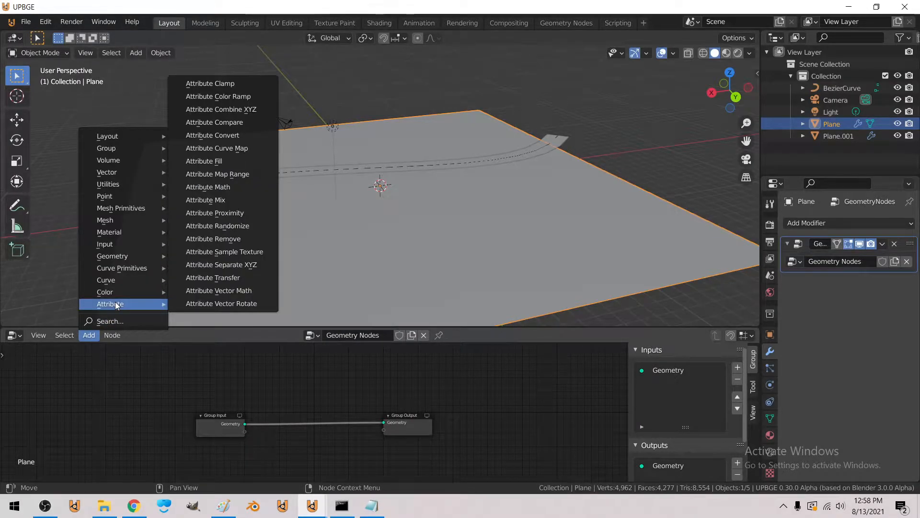
# - Add Attribute Proximity, Object Info and Curve to Mesh nodes to measure distance to BezierCurve
pyautogui.click(214, 213)
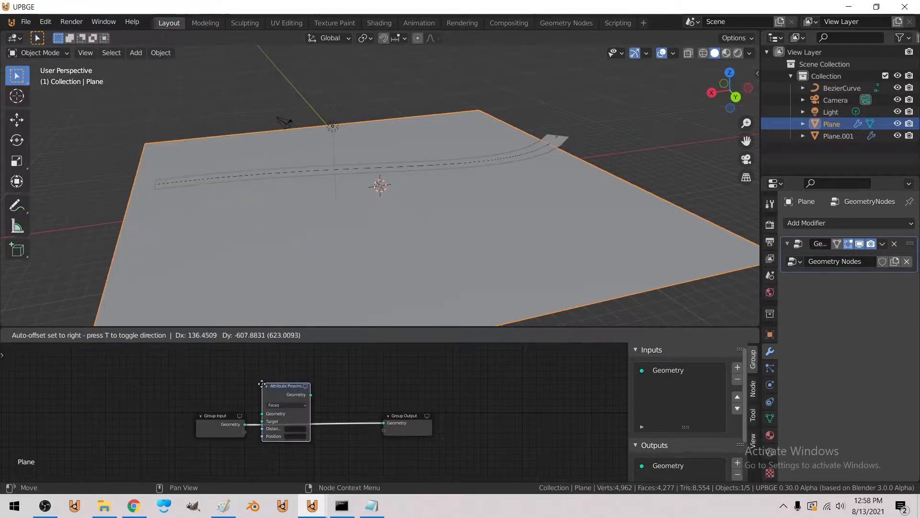
pyautogui.click(89, 334)
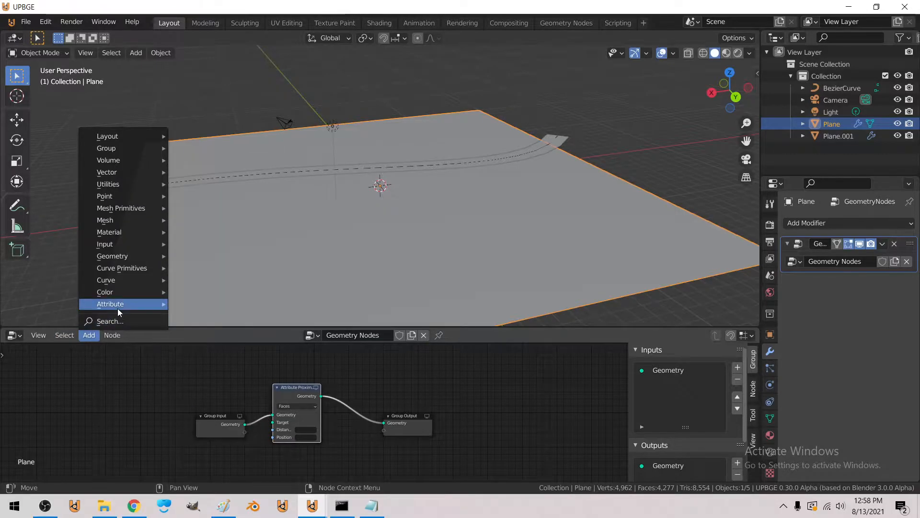
pyautogui.moveTo(105, 243)
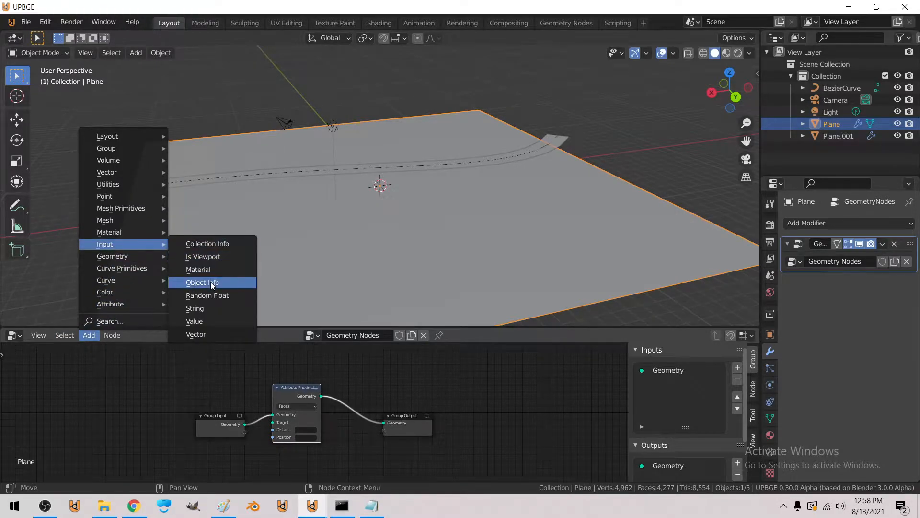
pyautogui.click(202, 282)
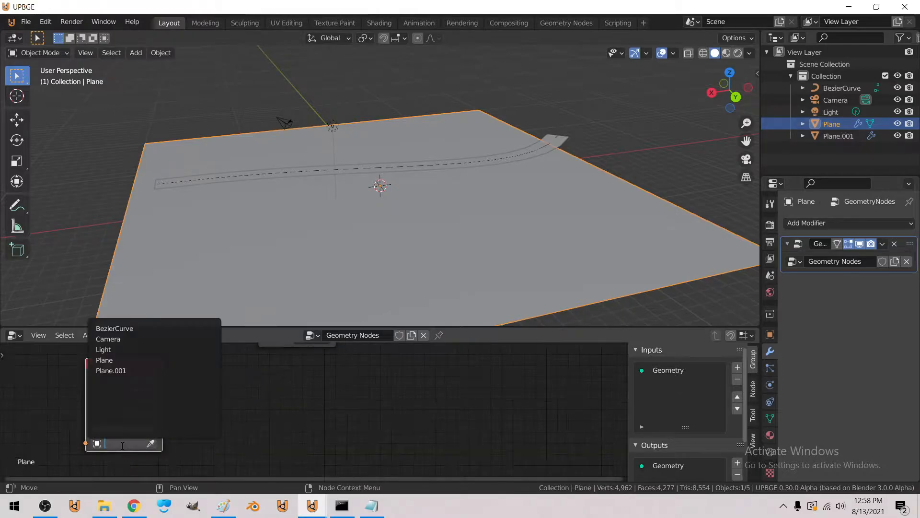
pyautogui.click(115, 328)
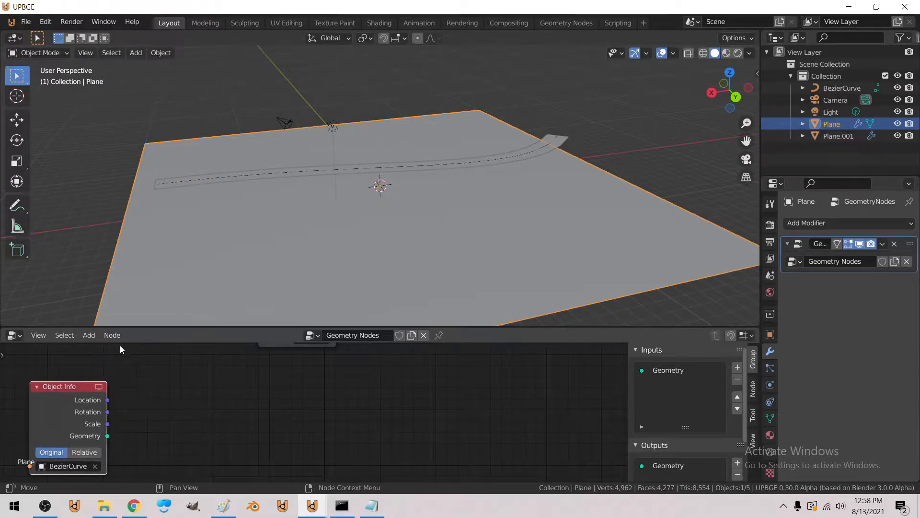
pyautogui.click(89, 334)
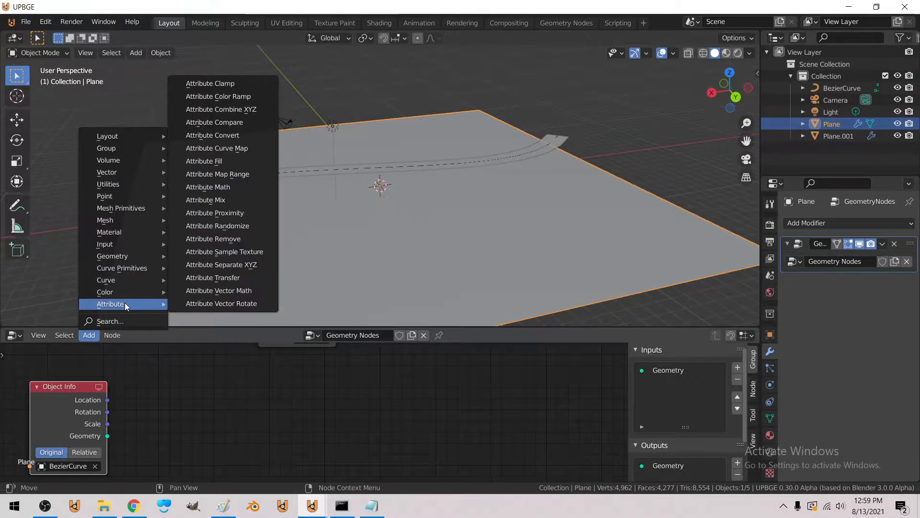
pyautogui.moveTo(107, 172)
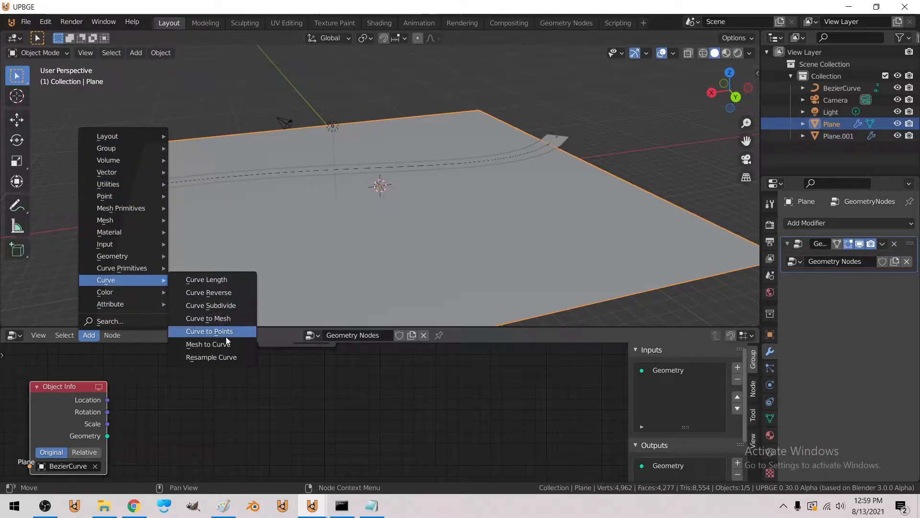
pyautogui.moveTo(207, 318)
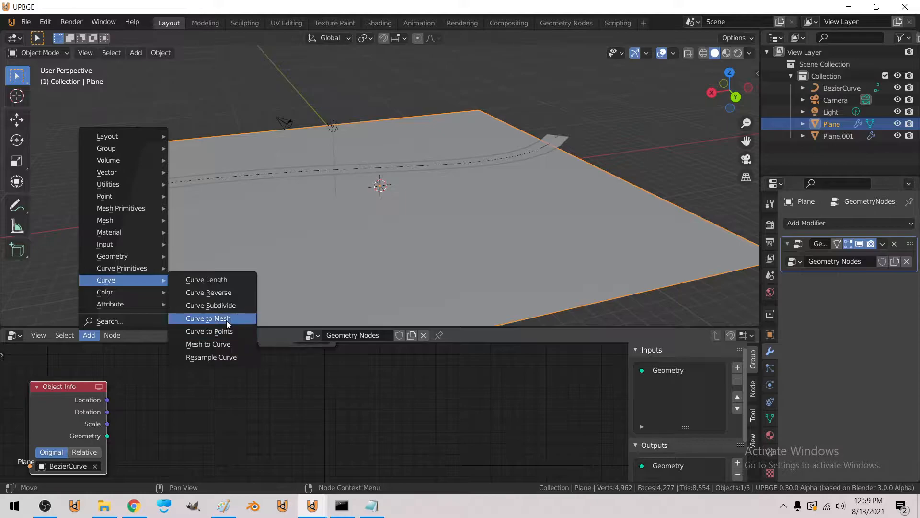
pyautogui.click(207, 319)
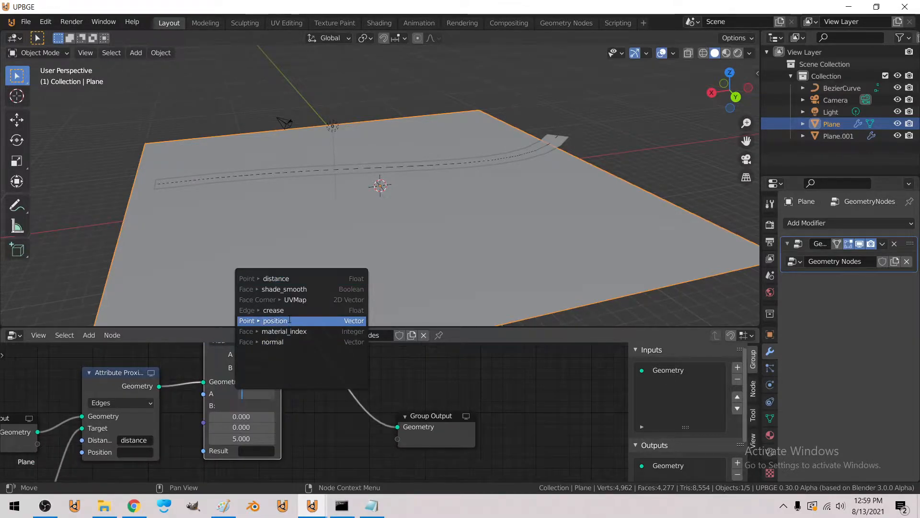
# - Offset position by (0,0,5) into p2 and mix position toward p2 by distance
pyautogui.click(274, 320)
pyautogui.write('p2')
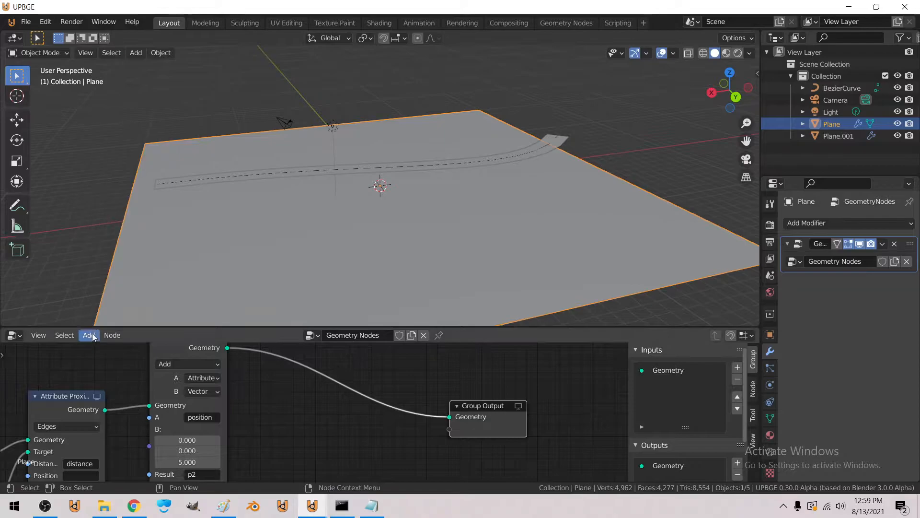
pyautogui.click(89, 335)
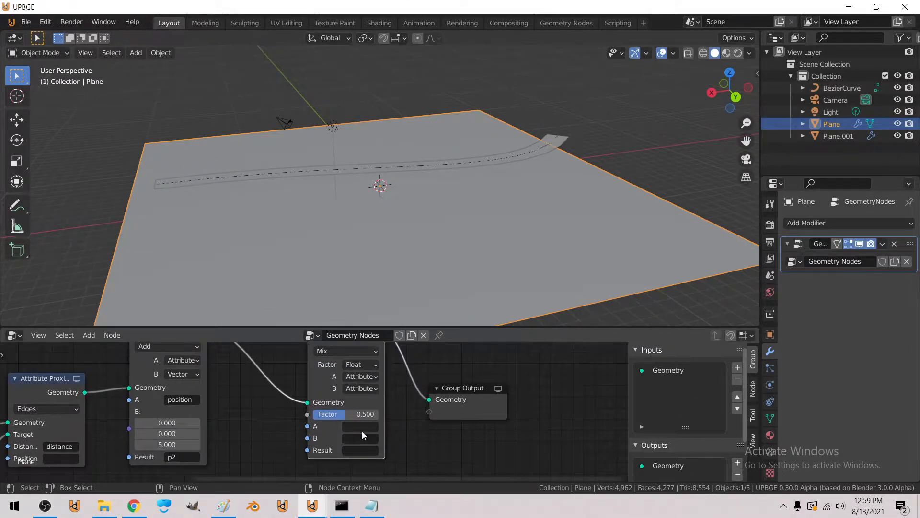
pyautogui.write('position')
pyautogui.write('p2')
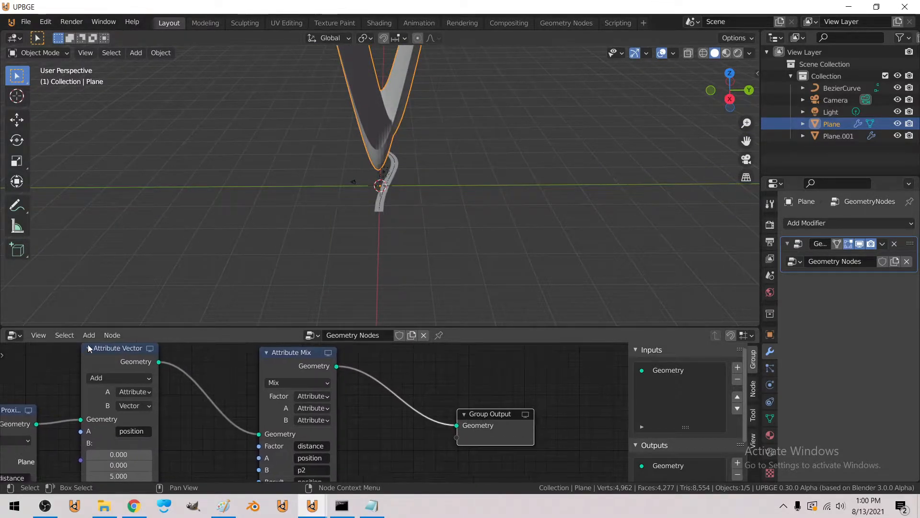
# - Clamp the distance attribute with an Attribute Clamp node, Min -1 and Max 5
pyautogui.click(88, 334)
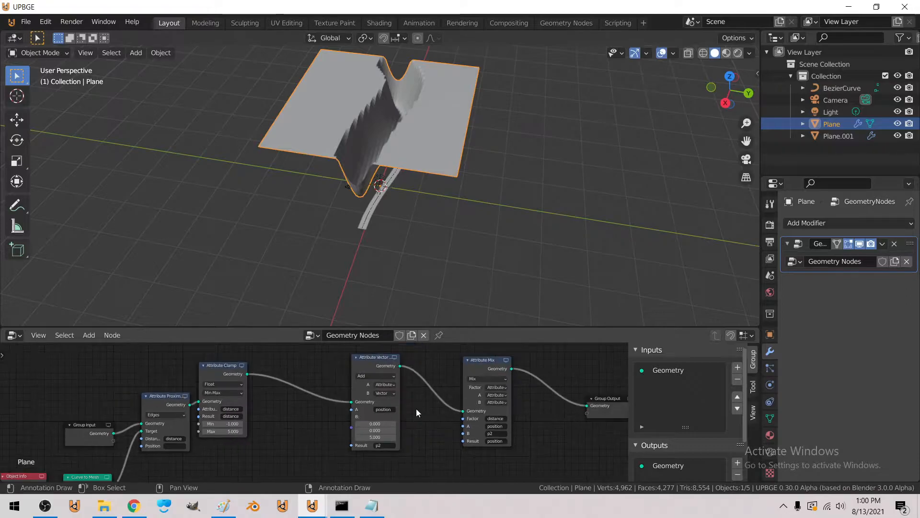
# - Add an Attribute Math Multiply node squaring distance into d2
pyautogui.click(89, 334)
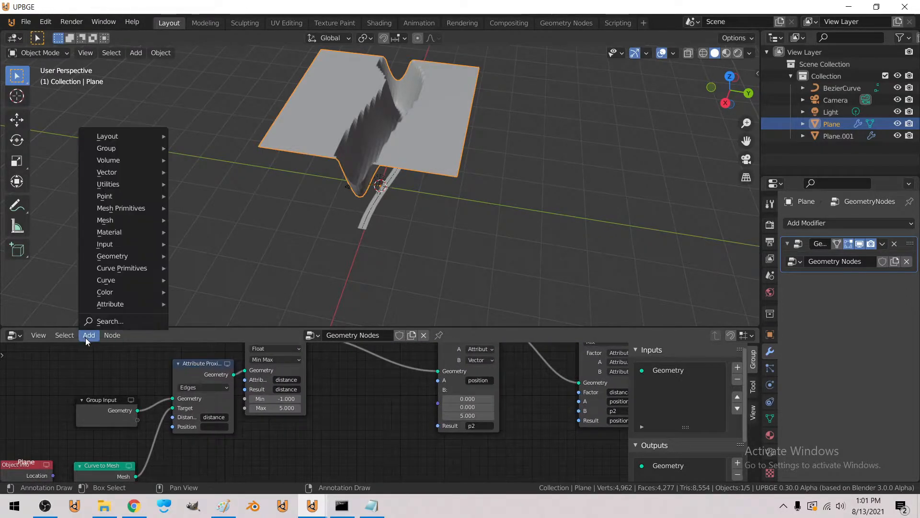
pyautogui.moveTo(115, 292)
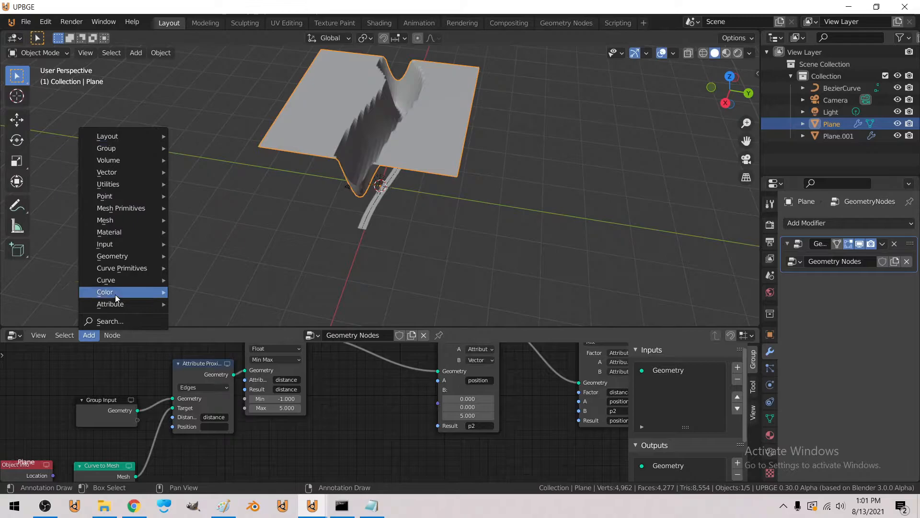
pyautogui.click(105, 292)
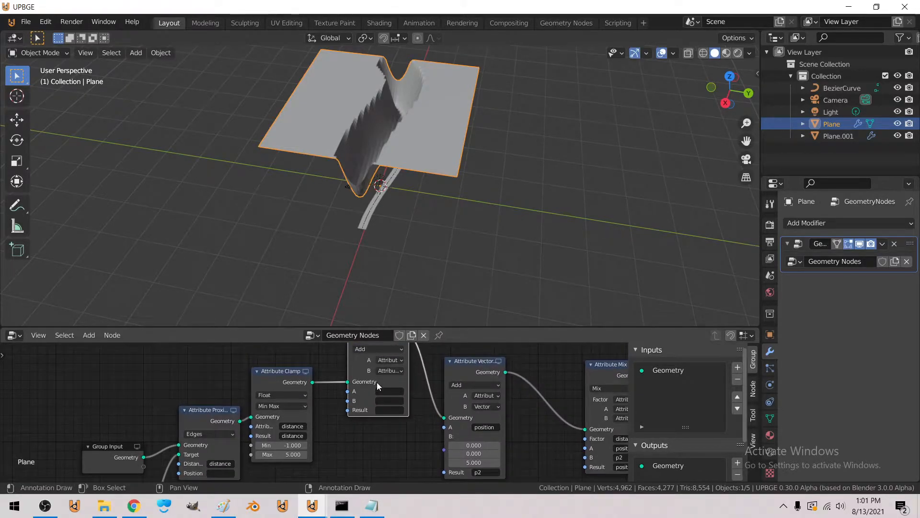
pyautogui.click(388, 391)
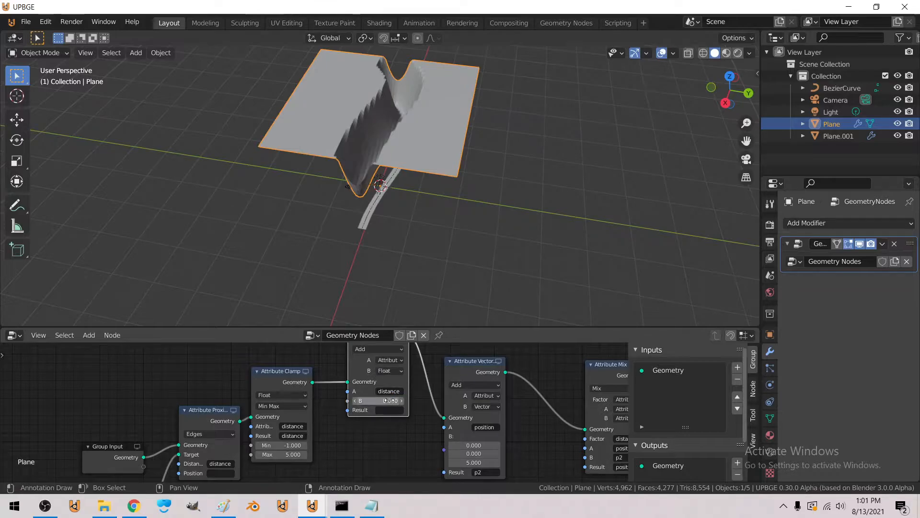
pyautogui.click(379, 400)
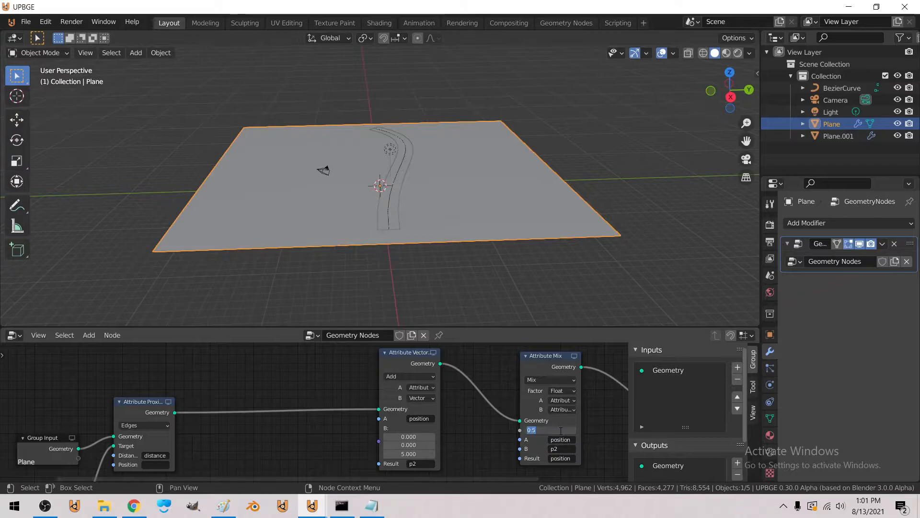
# - Divide 1 by d2 into val and use val as the Attribute Mix factor
pyautogui.click(88, 334)
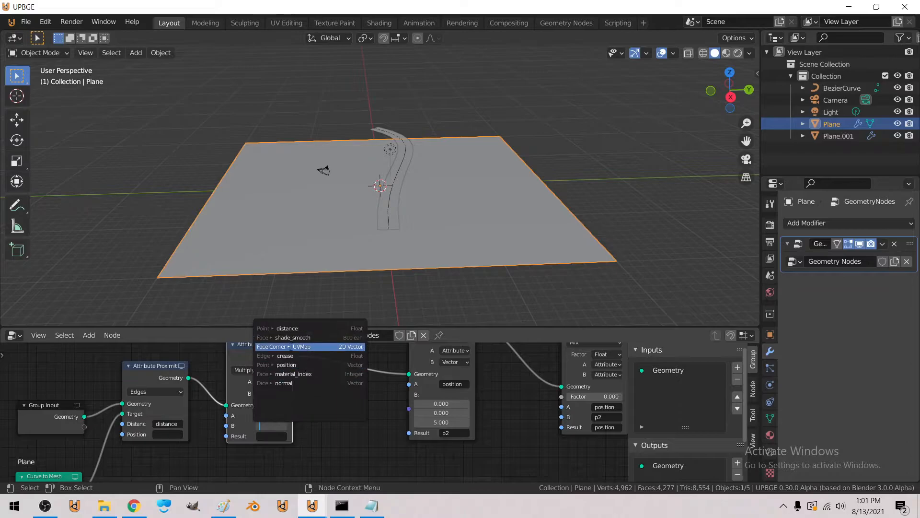
pyautogui.write('d2')
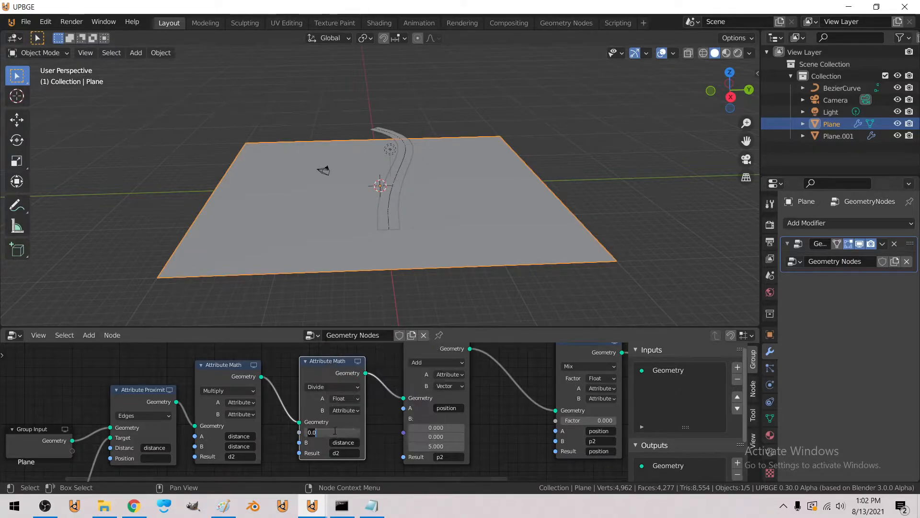
pyautogui.write('1.000')
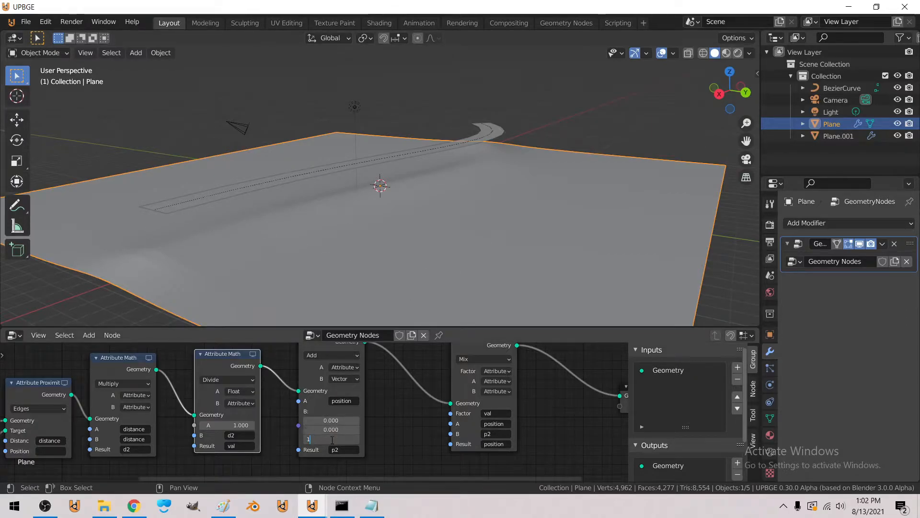
pyautogui.write('10.0')
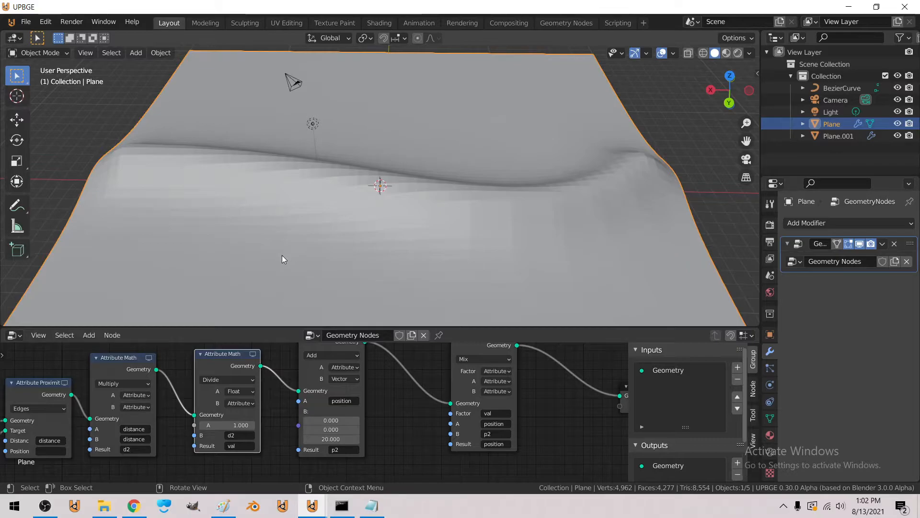
# - Shade the terrain smooth and orbit the view to inspect the ridge along the road
pyautogui.click(160, 53)
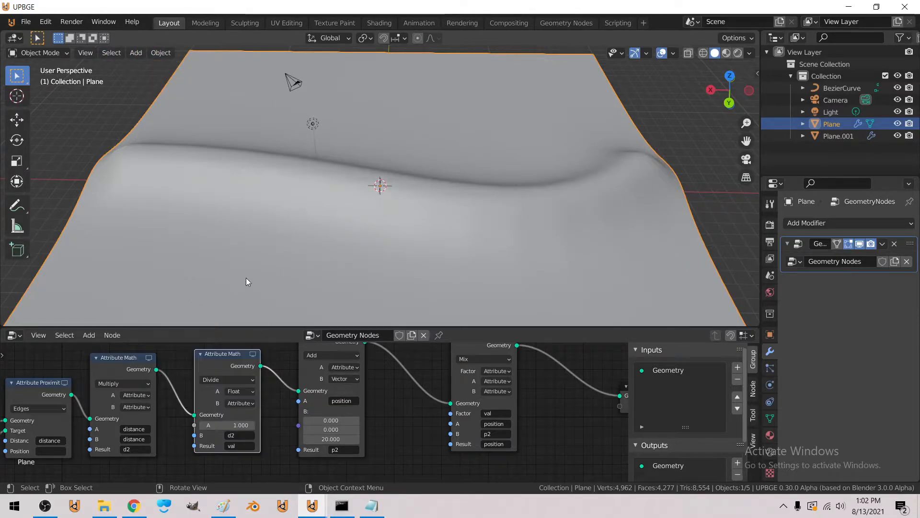
pyautogui.moveTo(246, 282); pyautogui.dragTo(393, 229)
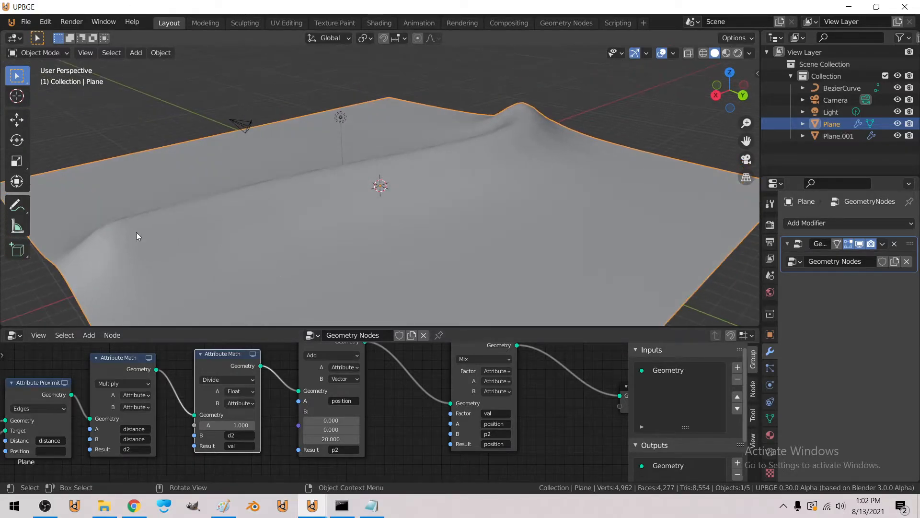
pyautogui.moveTo(333, 173)
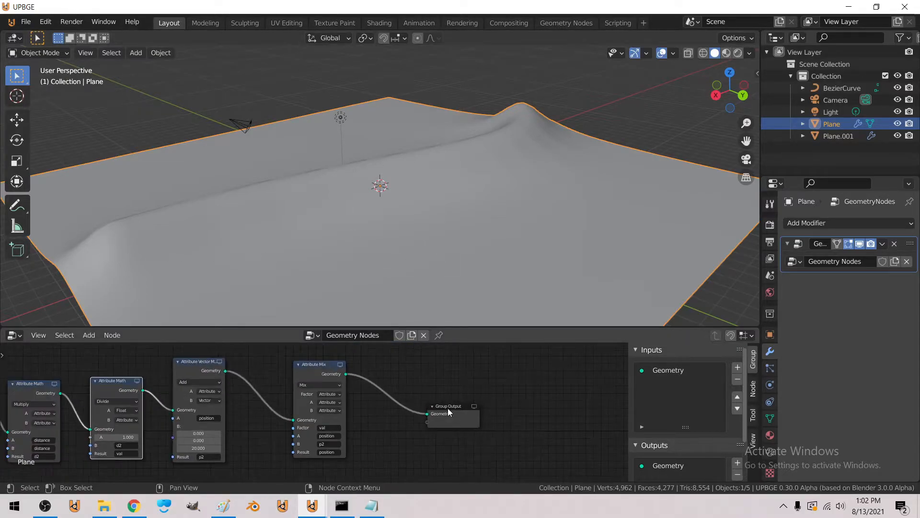
# - Add a Raycast node and a second Object Info node reading Plane.001 as the target
pyautogui.click(89, 334)
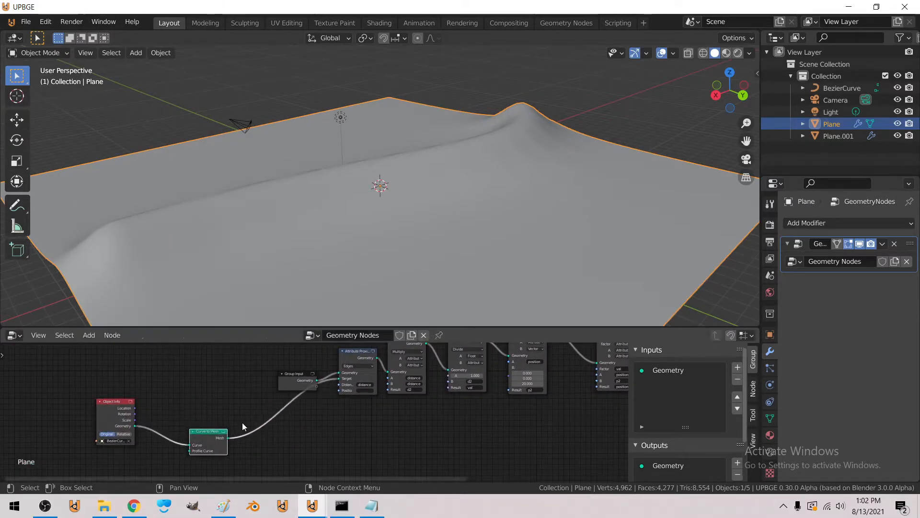
pyautogui.click(88, 335)
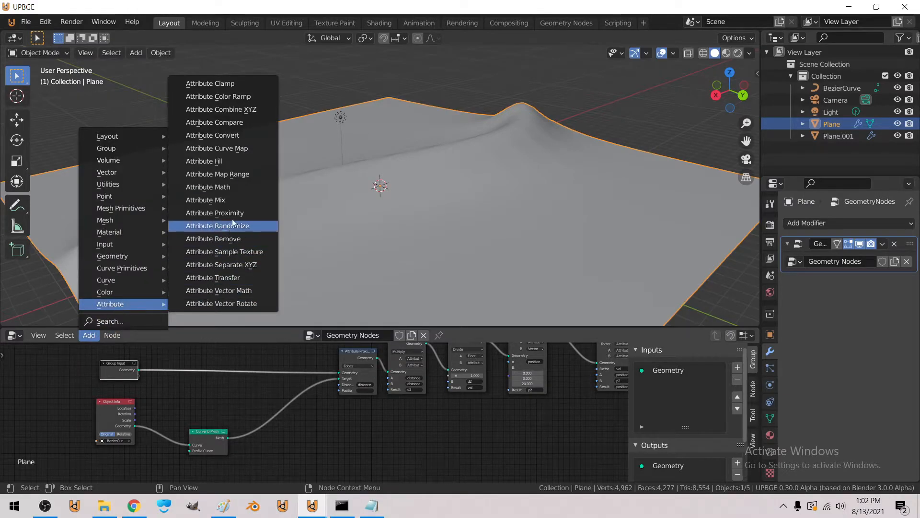
pyautogui.moveTo(246, 303)
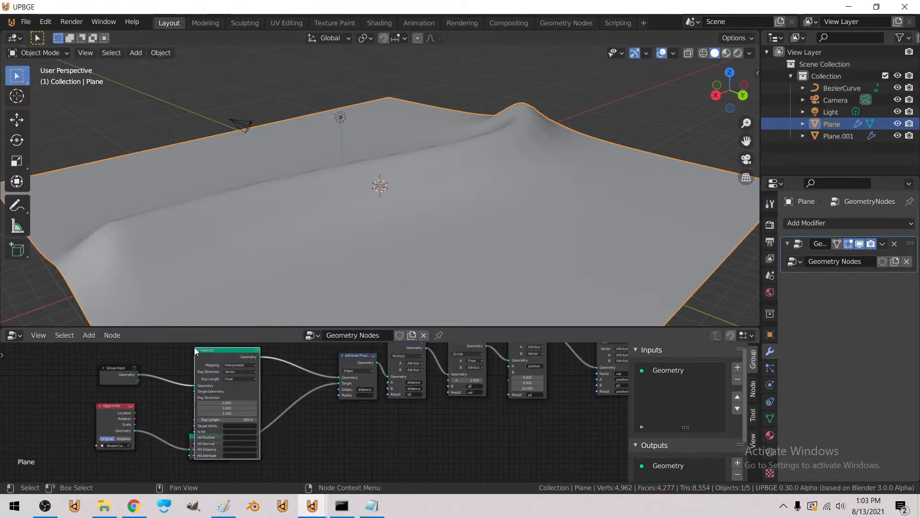
pyautogui.click(88, 334)
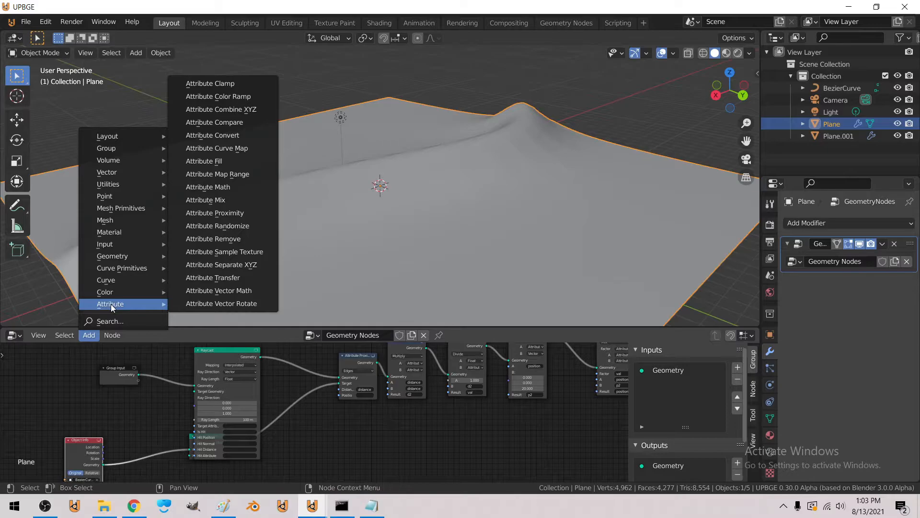
pyautogui.moveTo(105, 243)
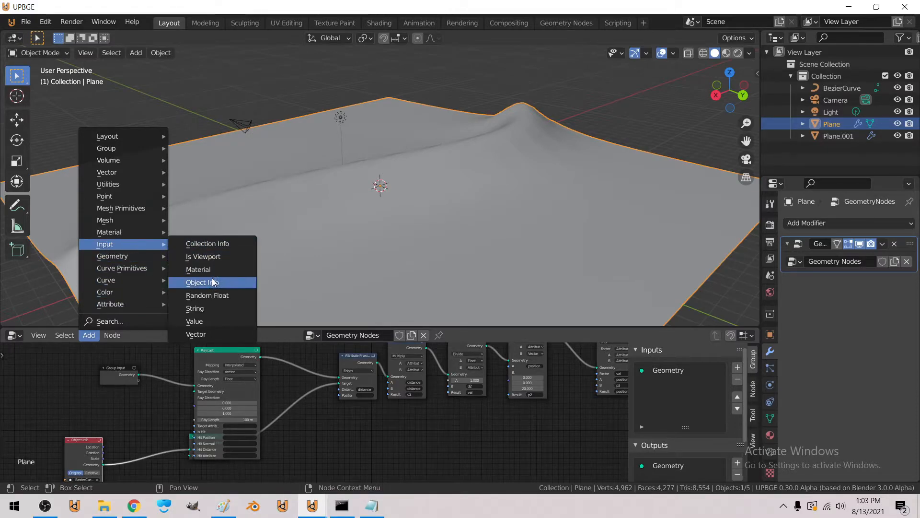
pyautogui.click(202, 282)
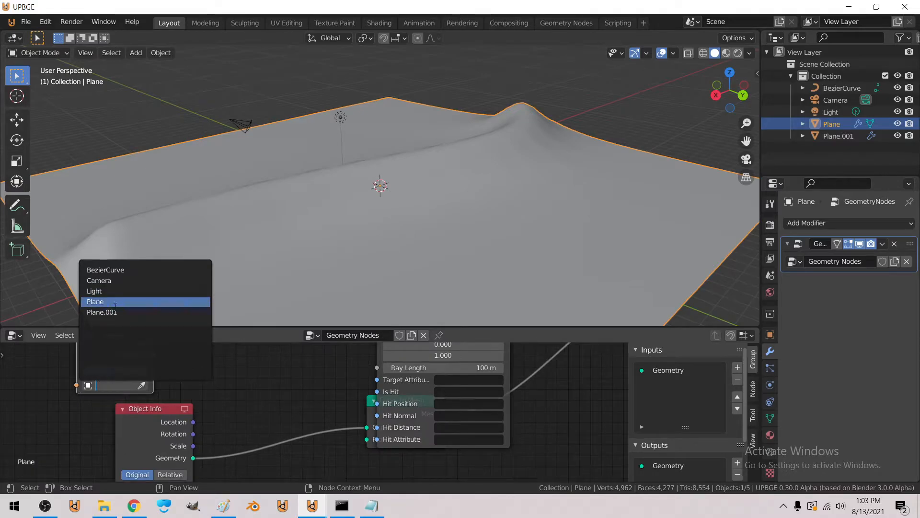
pyautogui.click(101, 312)
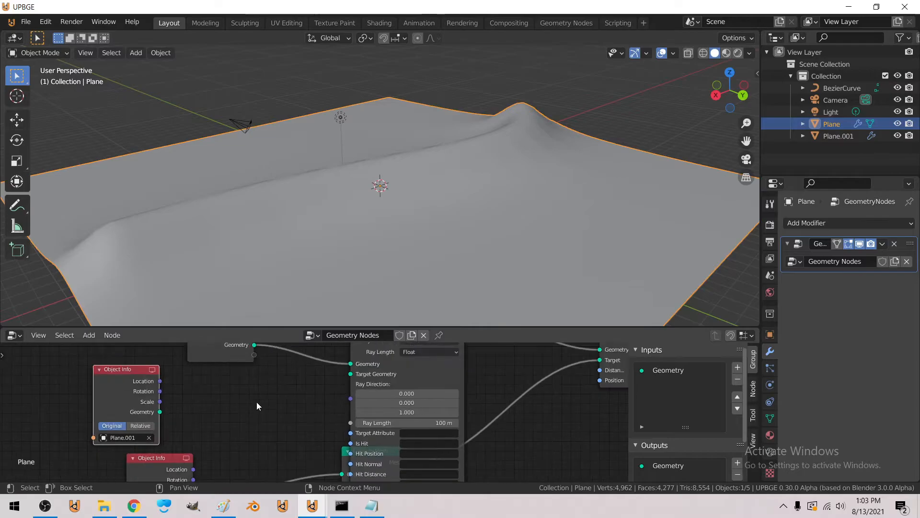
# - Name the Raycast outputs: Is Hit as 'hit' and Hit Position as 'hp'
pyautogui.moveTo(159, 411); pyautogui.dragTo(349, 373)
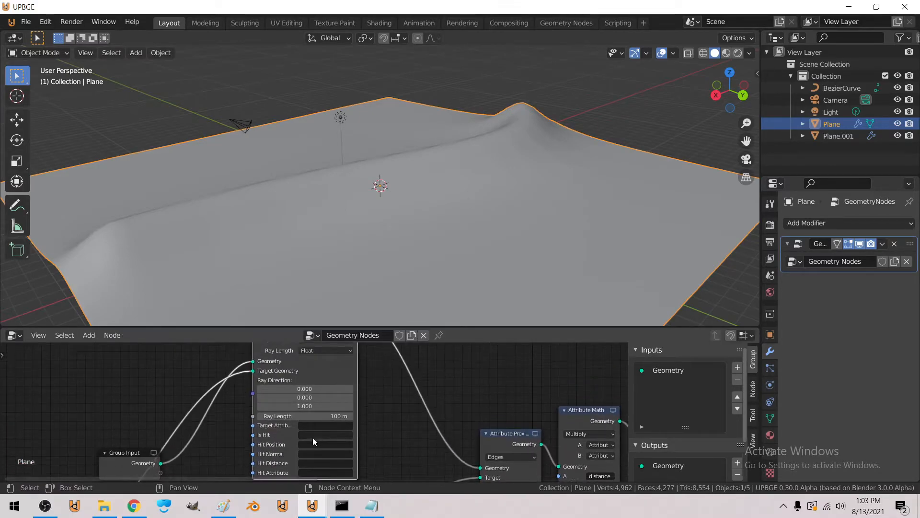
pyautogui.write('hit')
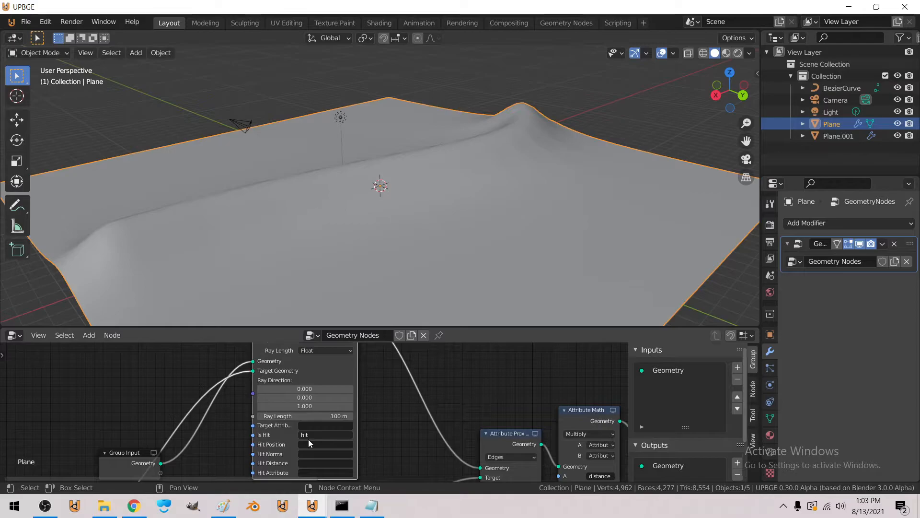
pyautogui.write('hp')
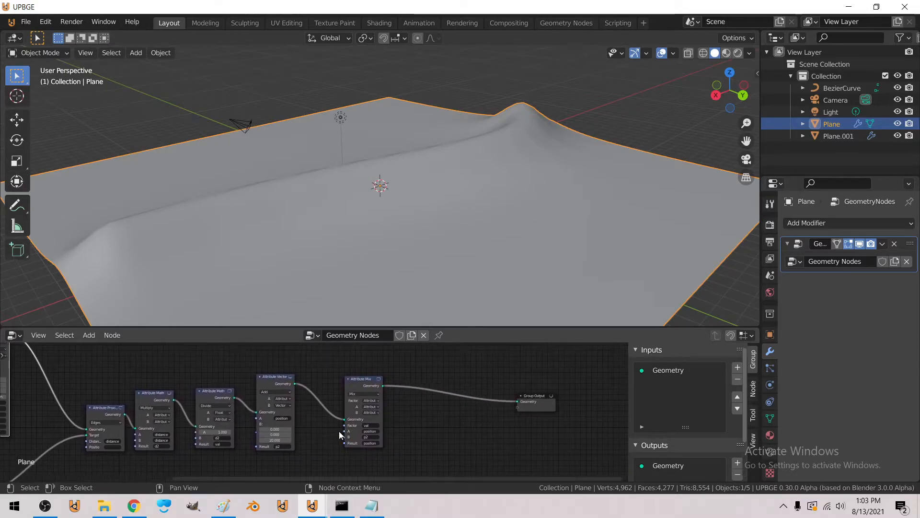
# - Add an Attribute Mix with Factor attribute hit, A position, B hp, Result position
pyautogui.click(88, 335)
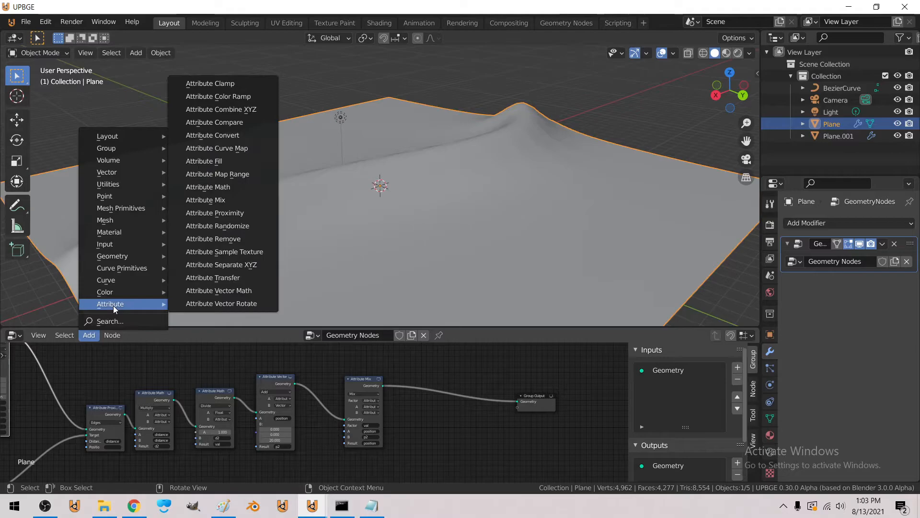
pyautogui.click(206, 199)
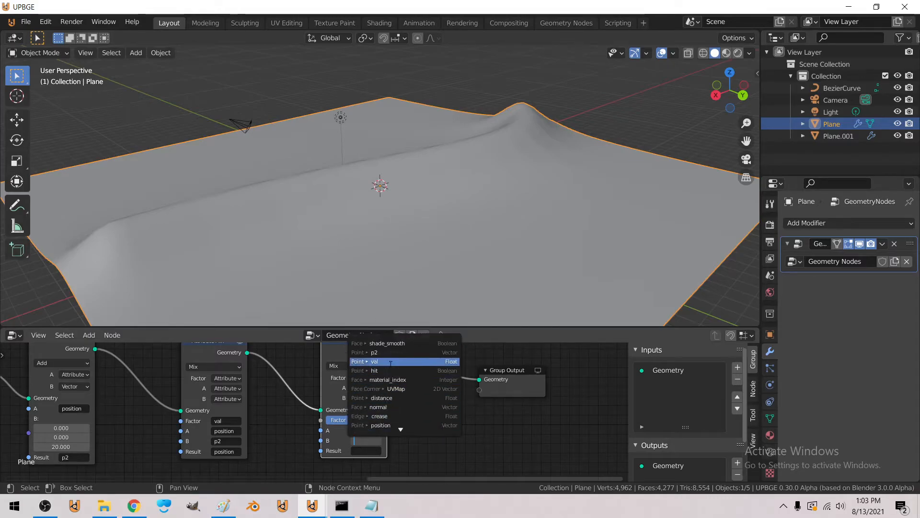
pyautogui.moveTo(374, 370)
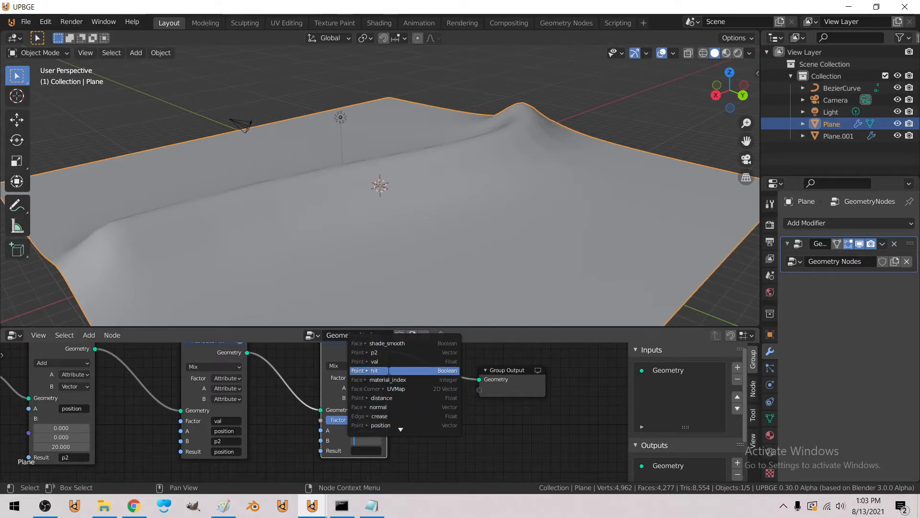
pyautogui.click(374, 369)
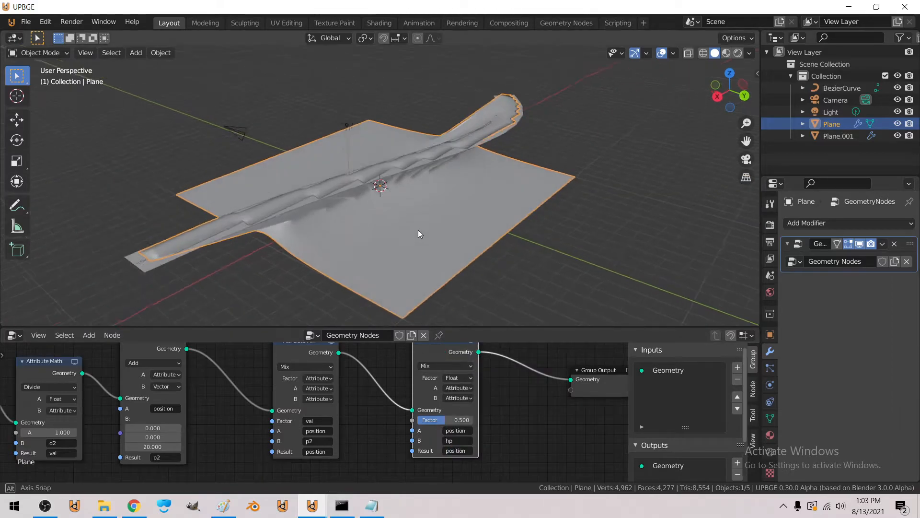
pyautogui.click(434, 377)
pyautogui.write('hit')
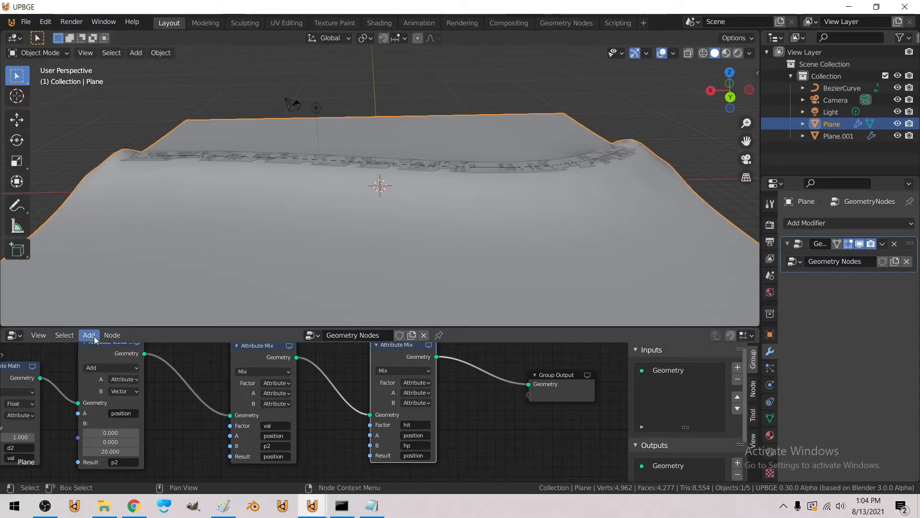
# - Add an Attribute Vector Math Add node offsetting hp by (0, 0, -1.1) before the final Mix
pyautogui.click(88, 334)
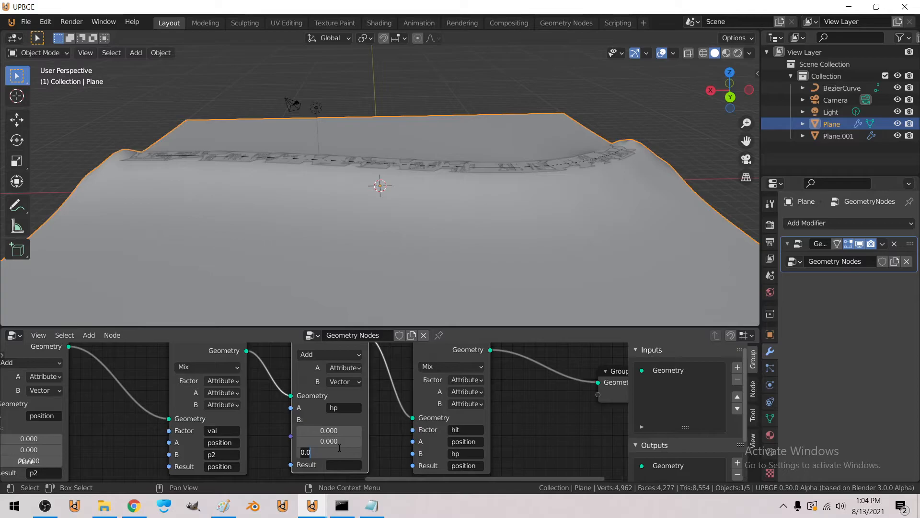
pyautogui.click(343, 465)
pyautogui.write('-0.1')
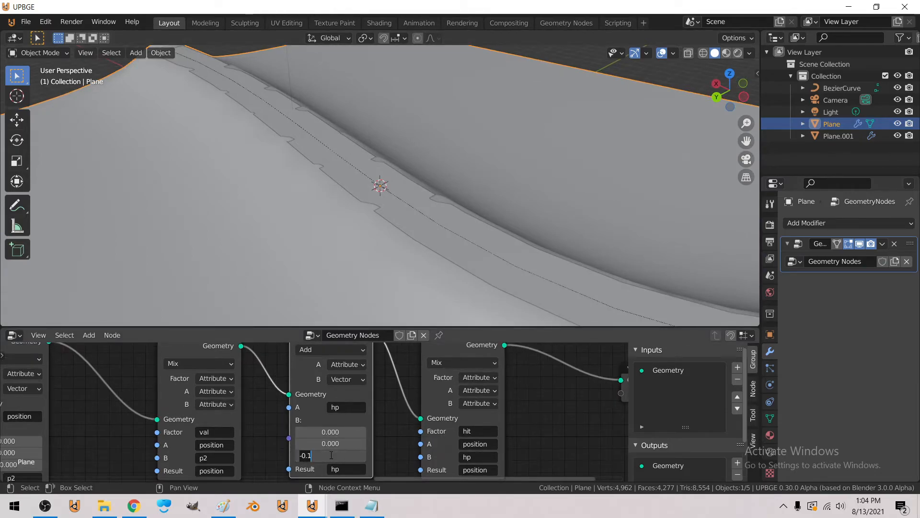
pyautogui.write('-1.100')
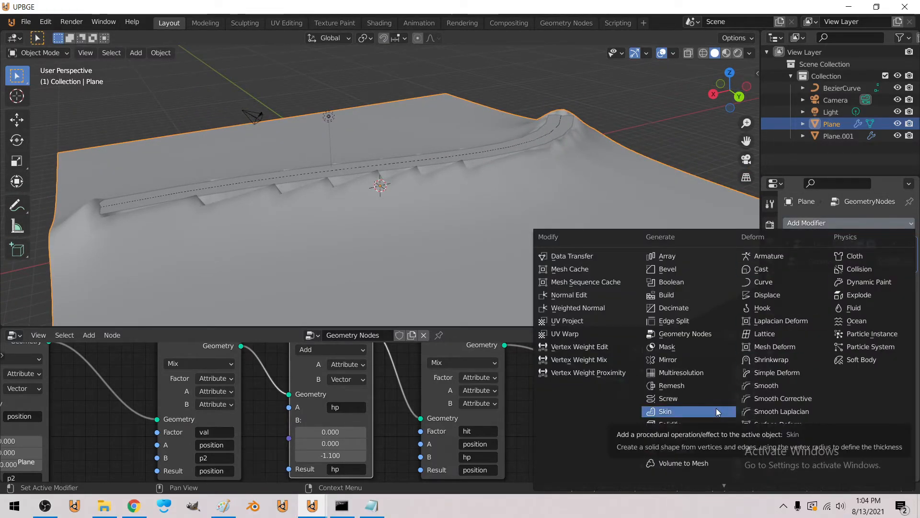
pyautogui.moveTo(777, 423)
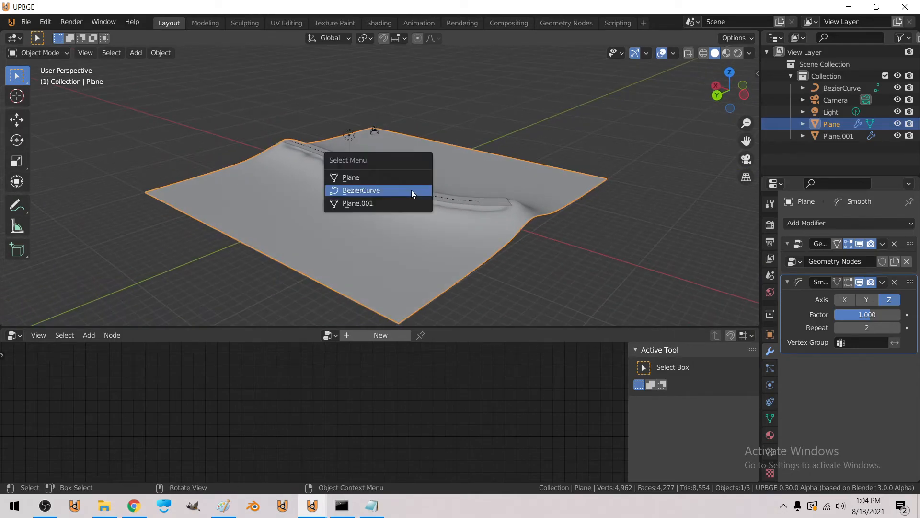
# - Move the Bezier road curve along Z and orbit to check the terrain cut
pyautogui.click(361, 190)
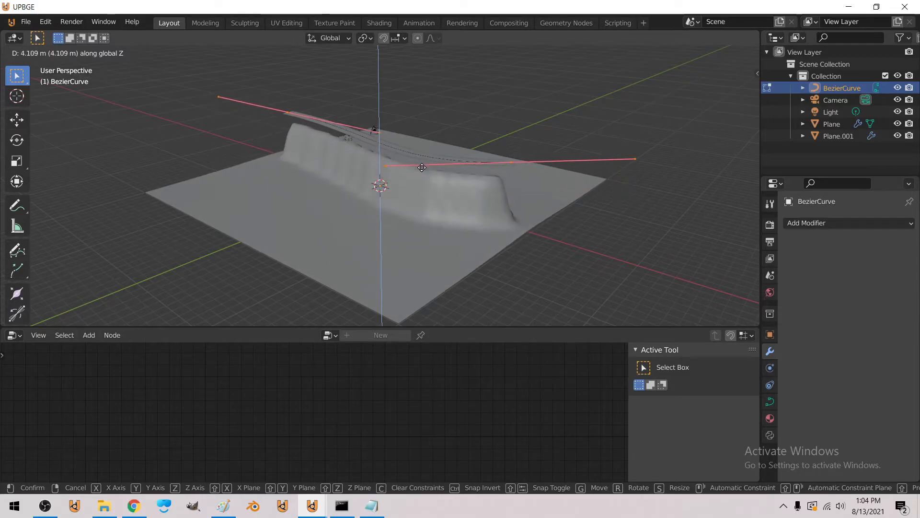
pyautogui.moveTo(421, 167); pyautogui.dragTo(416, 186)
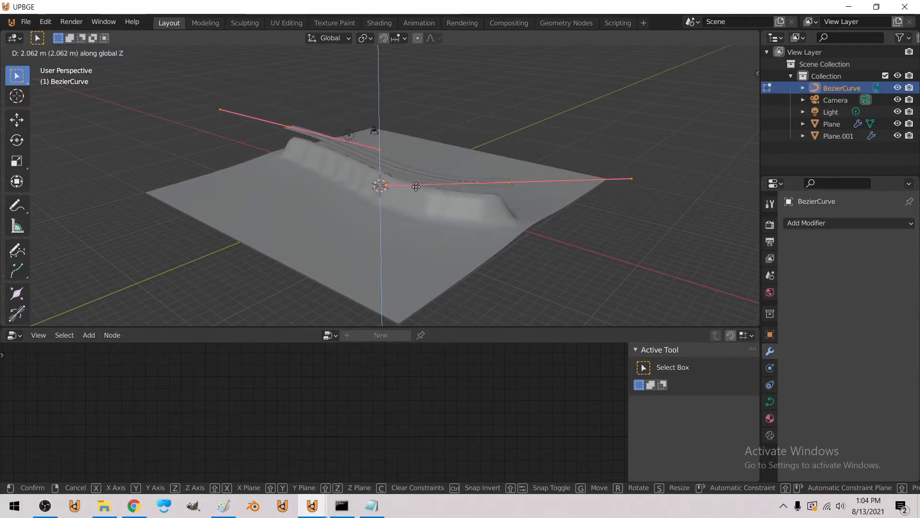
pyautogui.moveTo(416, 186); pyautogui.dragTo(418, 207)
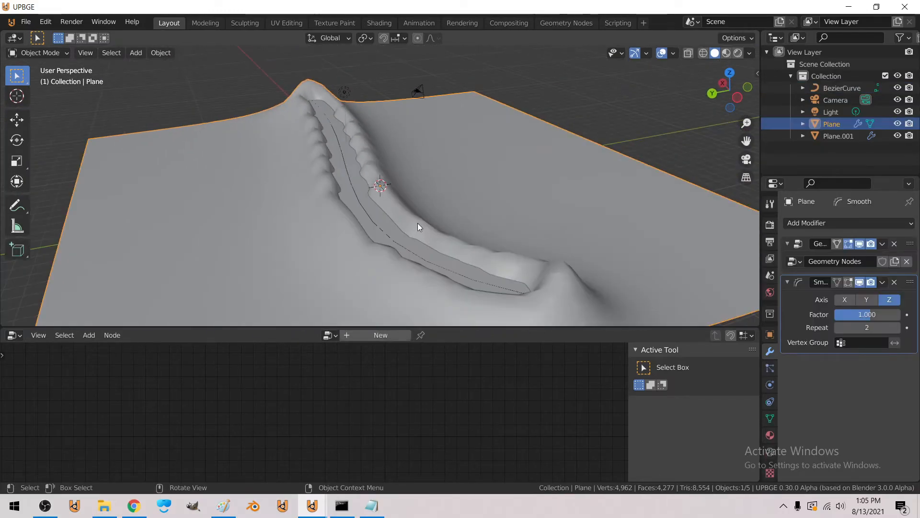
pyautogui.moveTo(420, 228); pyautogui.dragTo(355, 269)
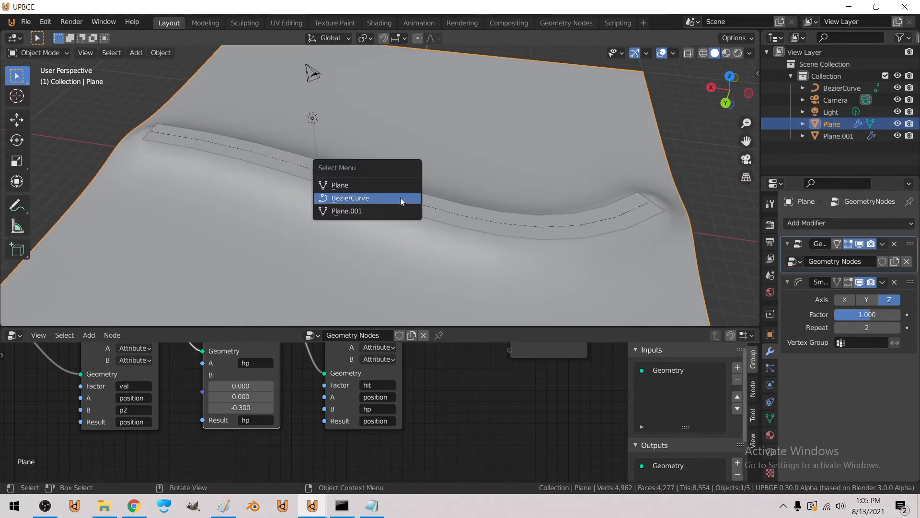
# - Scale the circular road curve up across the terrain and subdivide its segments
pyautogui.click(350, 198)
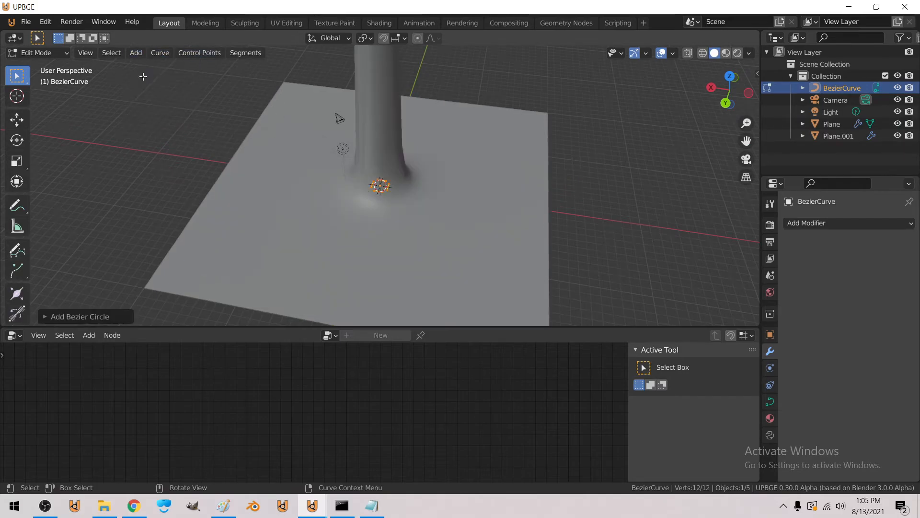
pyautogui.press('s')
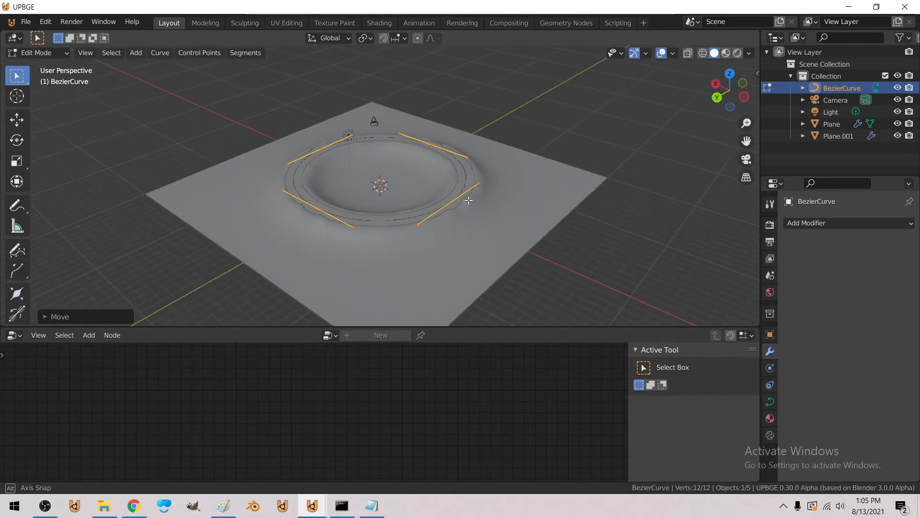
pyautogui.click(245, 53)
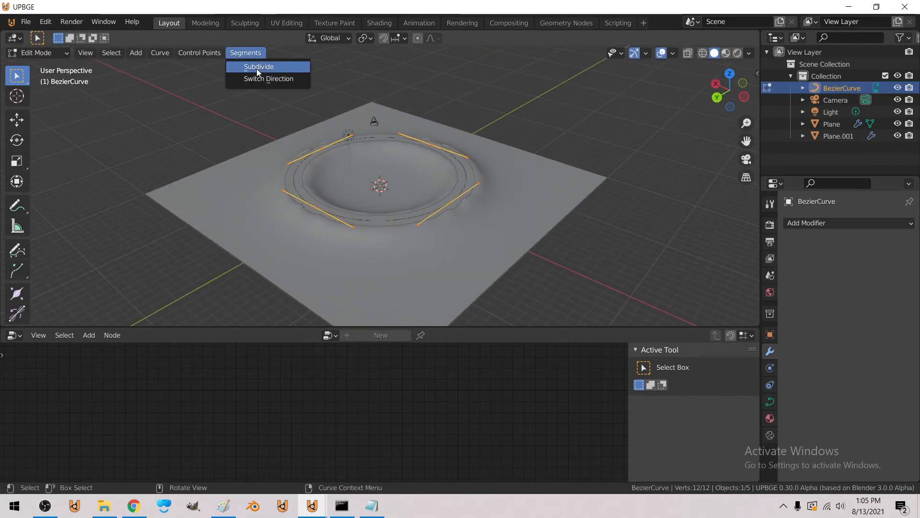
pyautogui.click(258, 66)
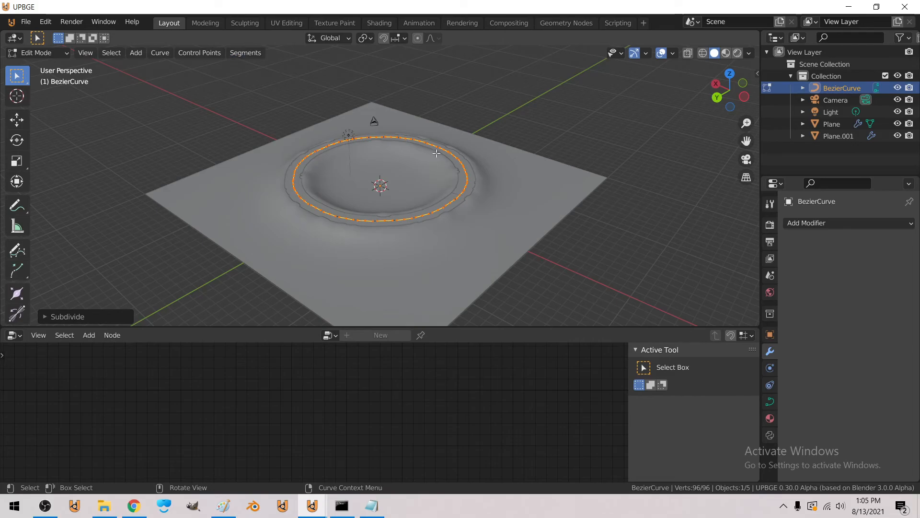
pyautogui.press('g')
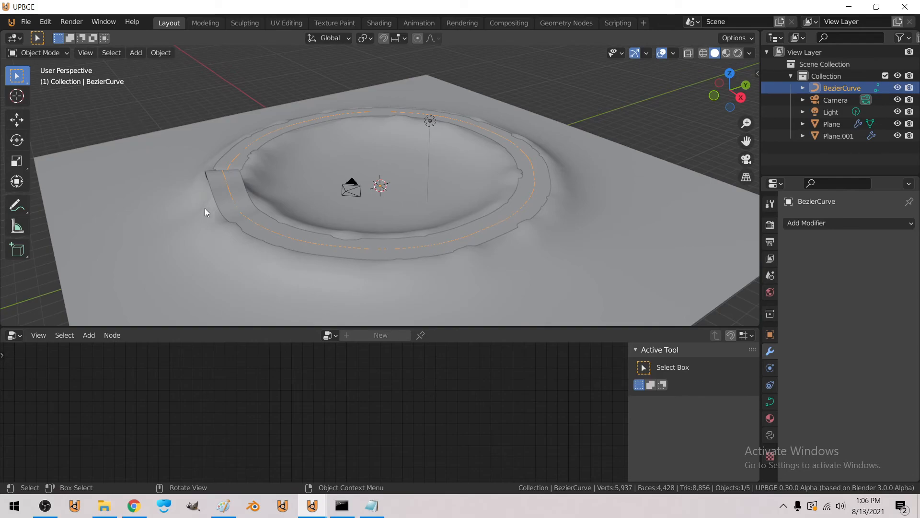
pyautogui.moveTo(251, 196)
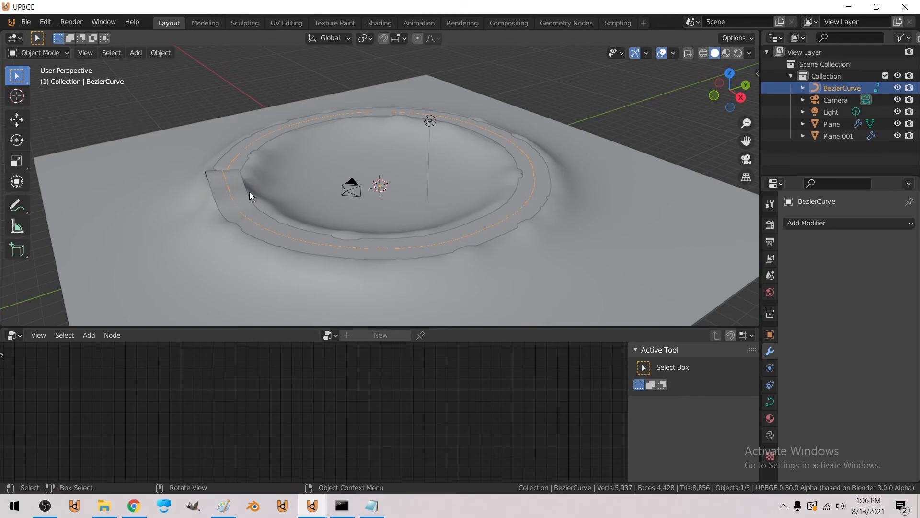
pyautogui.moveTo(223, 212)
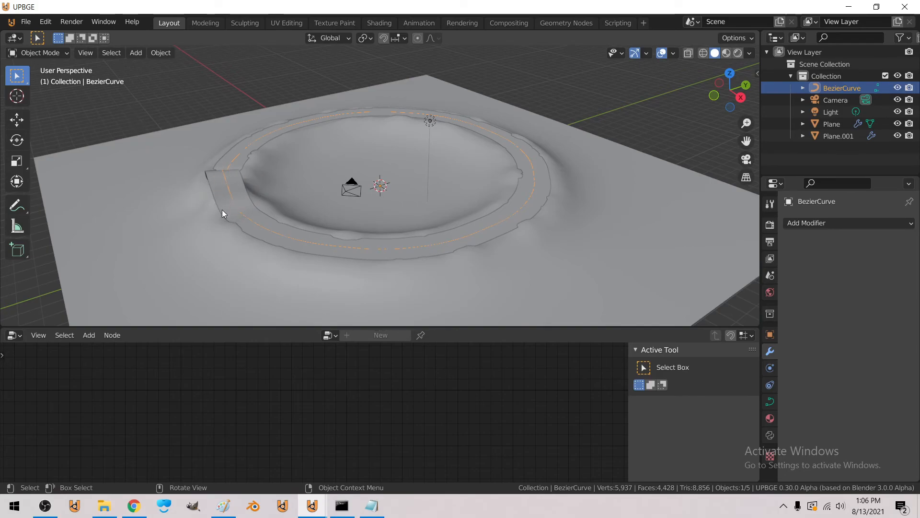
pyautogui.moveTo(125, 163)
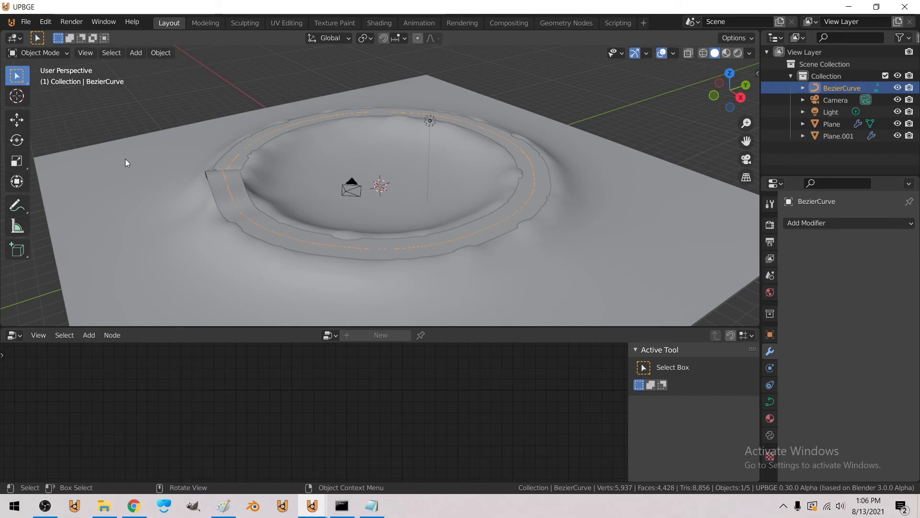
pyautogui.moveTo(179, 196)
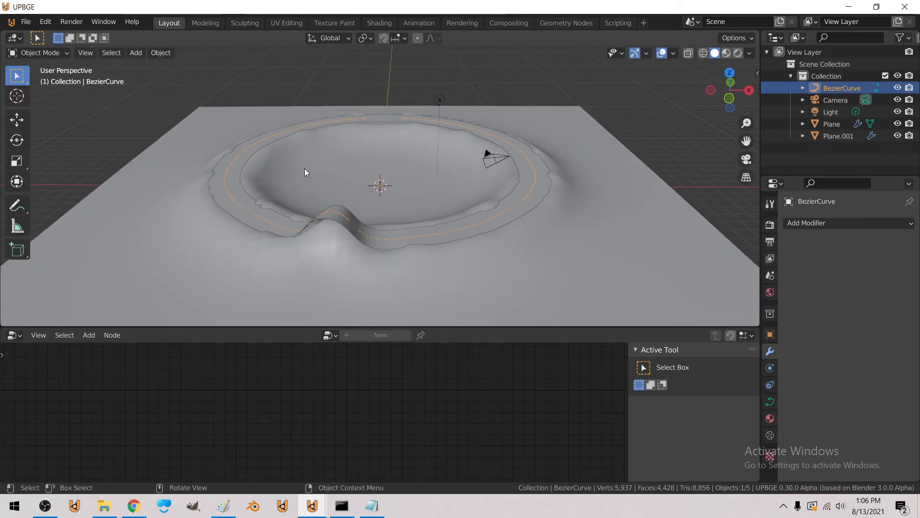
pyautogui.moveTo(378, 219)
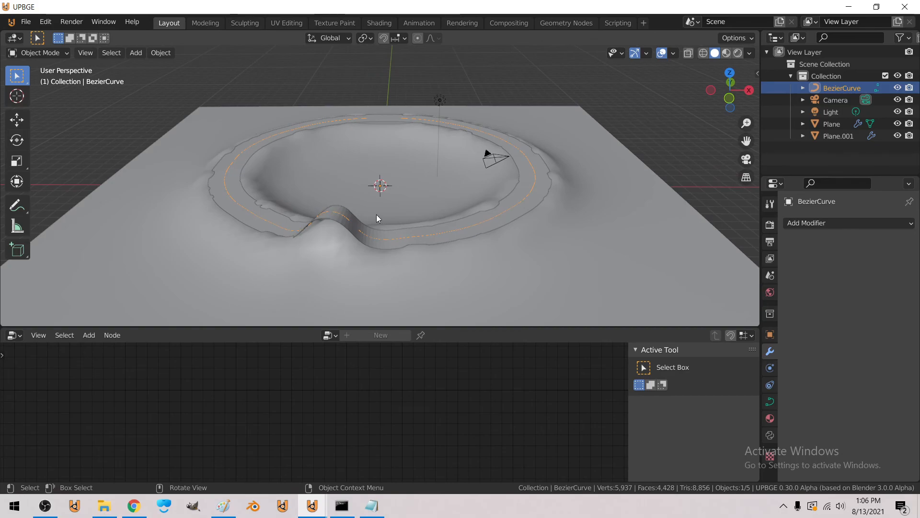